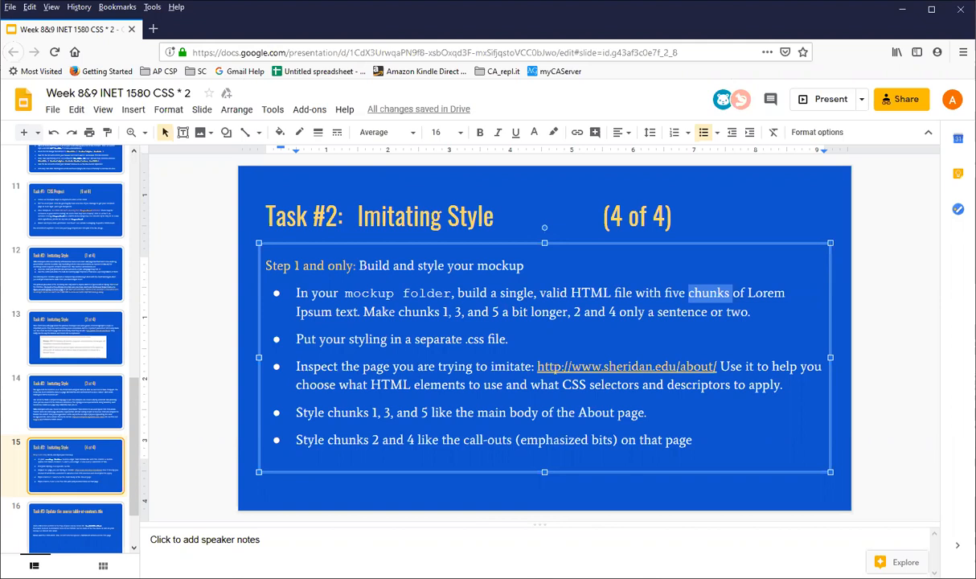
mouse_move(368, 283)
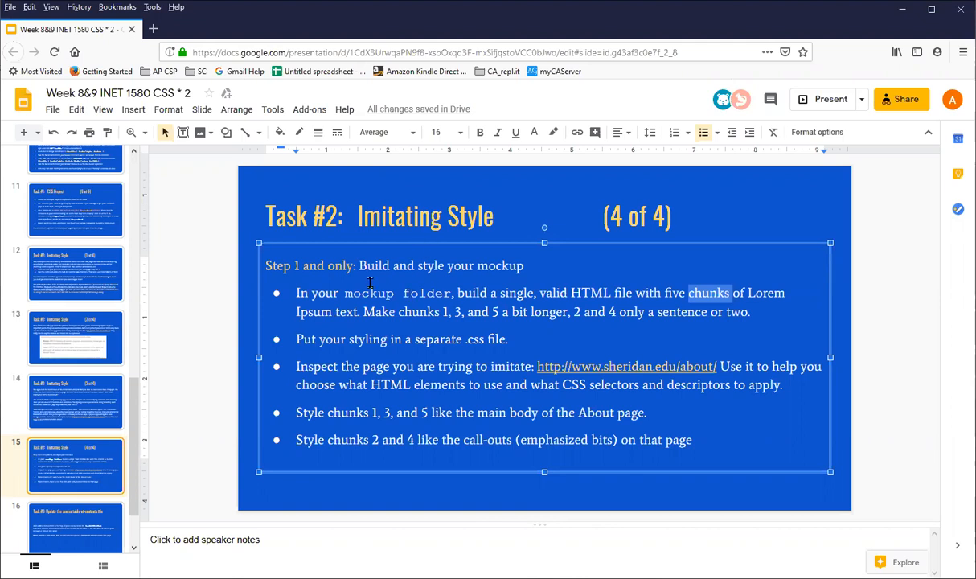
mouse_move(398, 292)
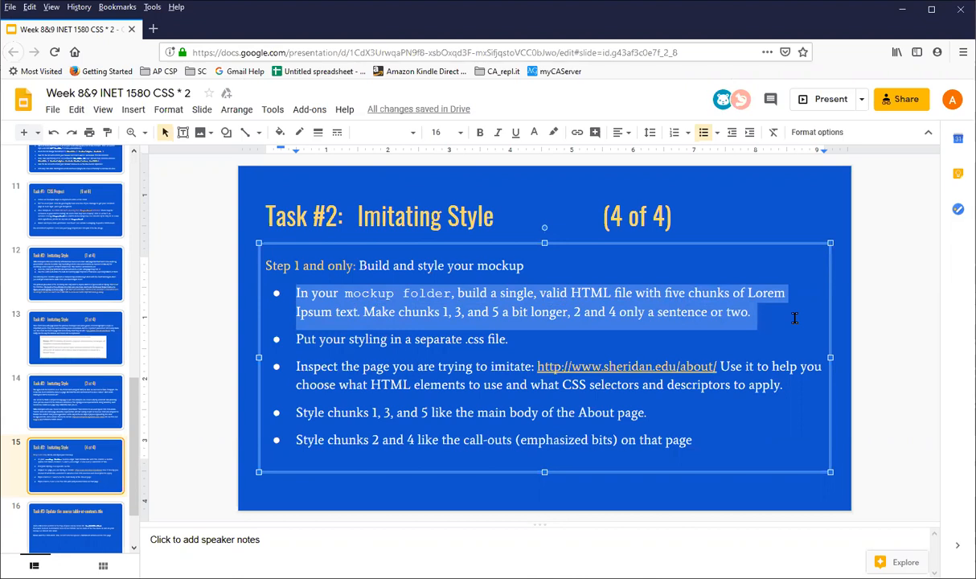
mouse_move(789, 312)
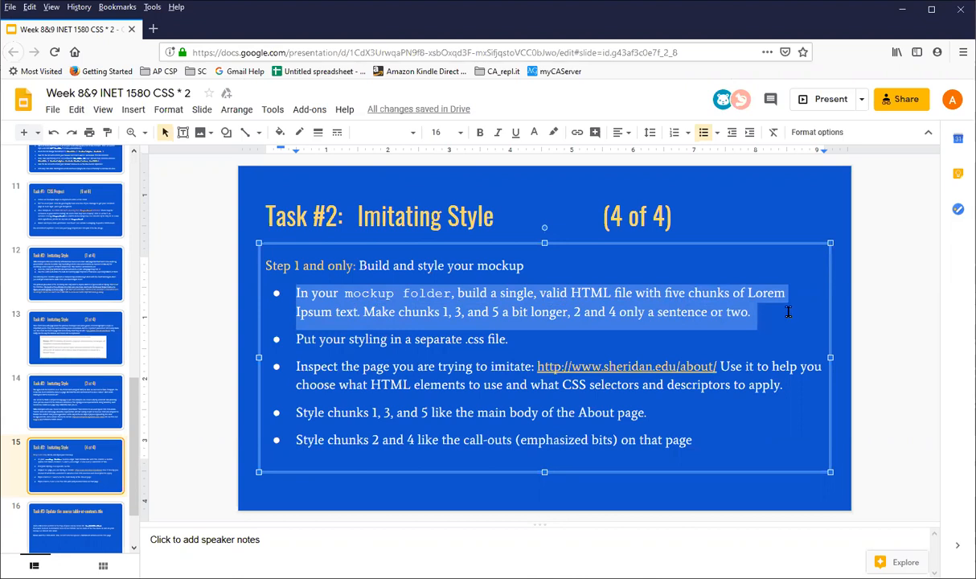
mouse_move(415, 337)
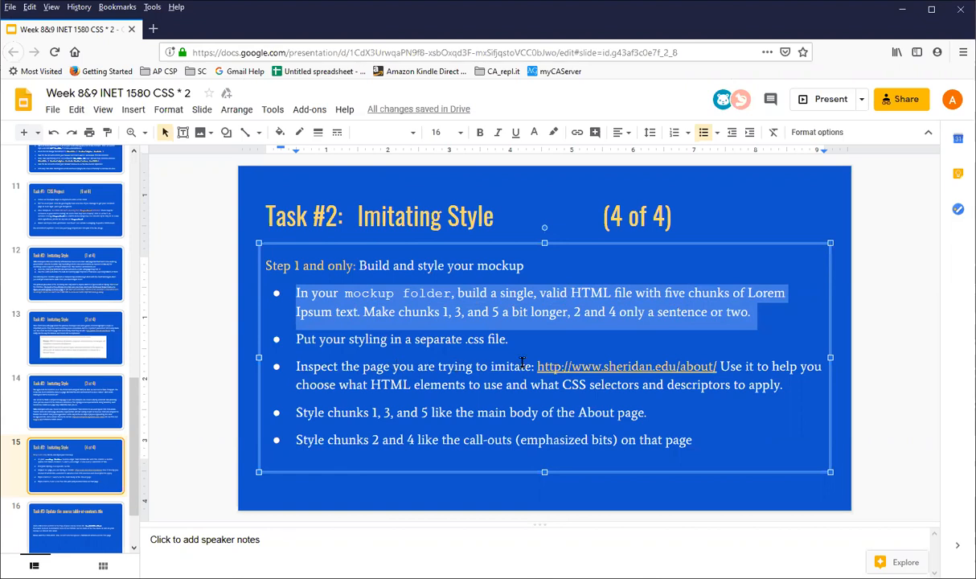
mouse_move(611, 366)
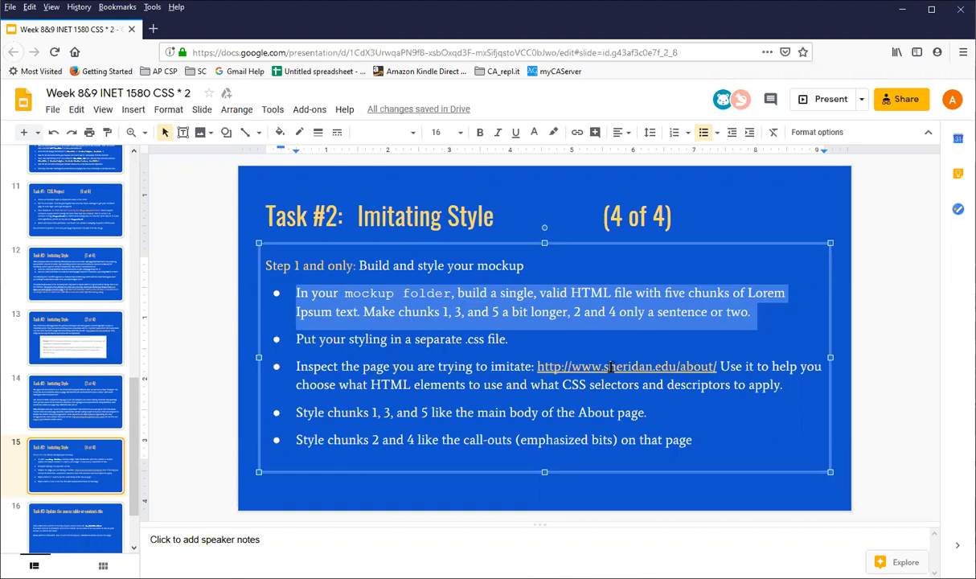
Show the link preview for the sheridan.edu/about hyperlink on the Task #2 slide.
left_click(627, 367)
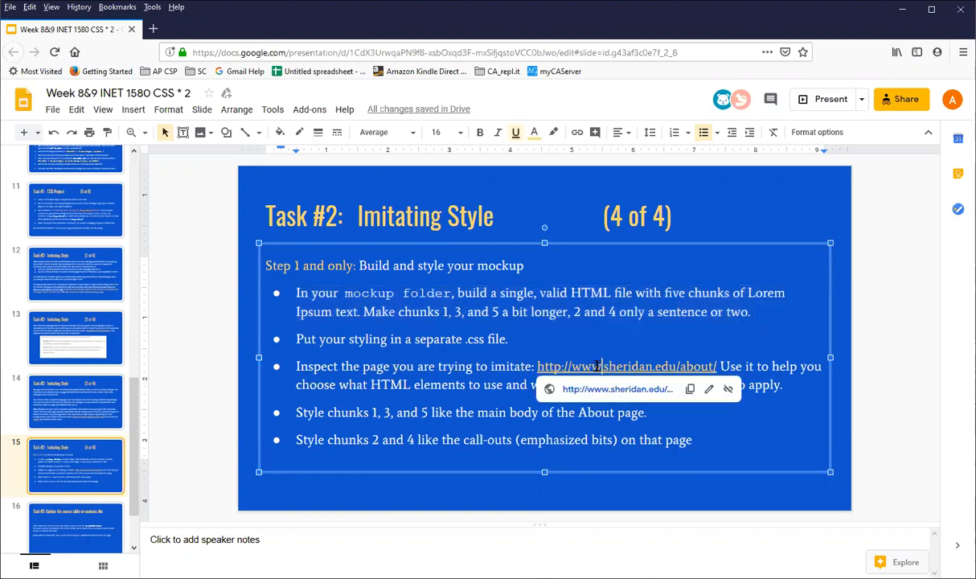
Load sheridan.edu/about in a new tab and highlight the NWCCD paragraph and Mission/Vision quote to examine them.
left_click(626, 367)
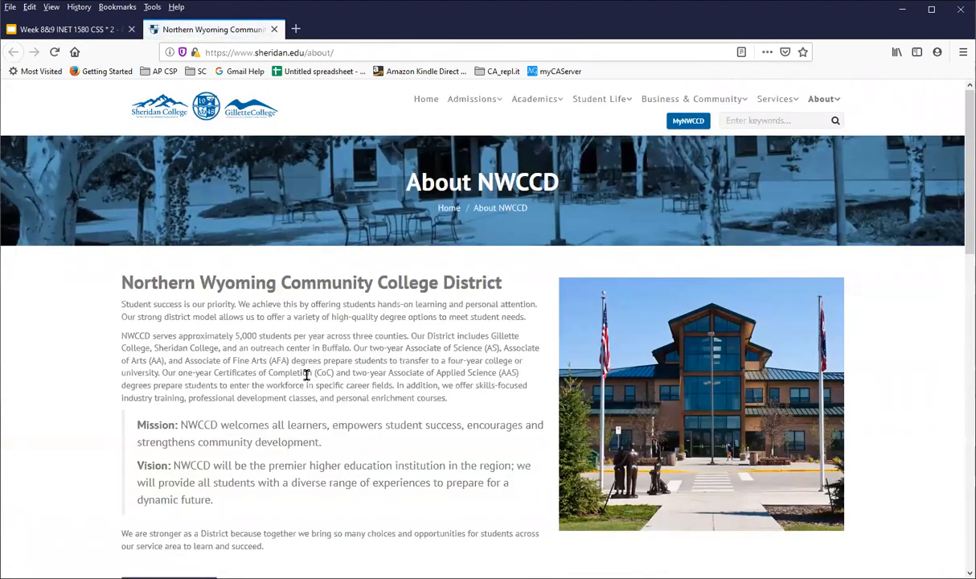
mouse_move(113, 386)
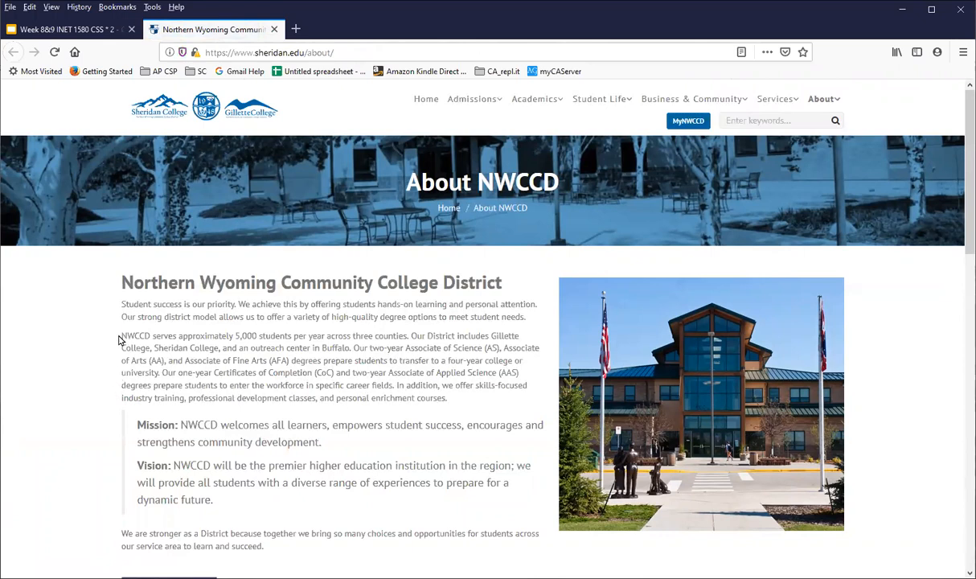
left_click_drag(122, 336, 179, 348)
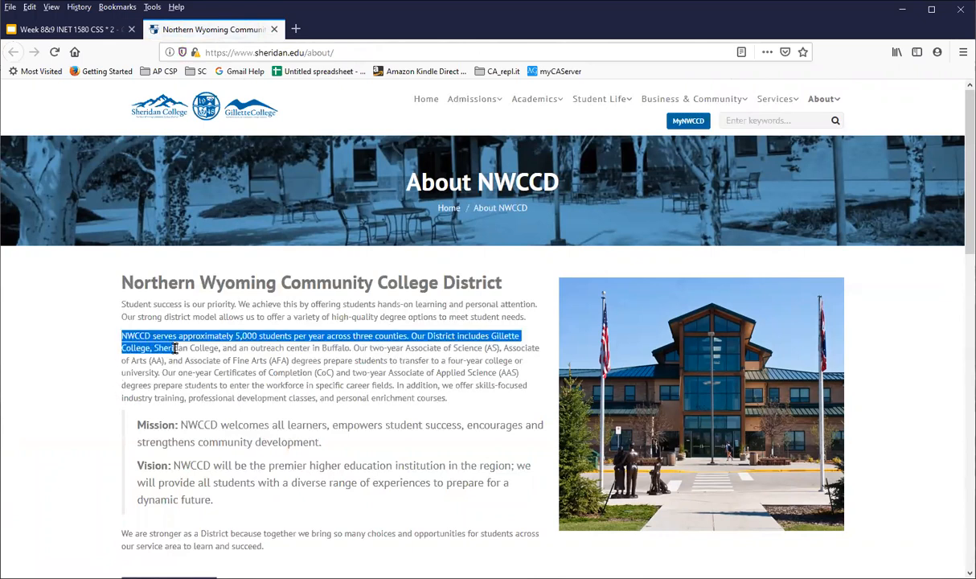
left_click_drag(174, 347, 447, 397)
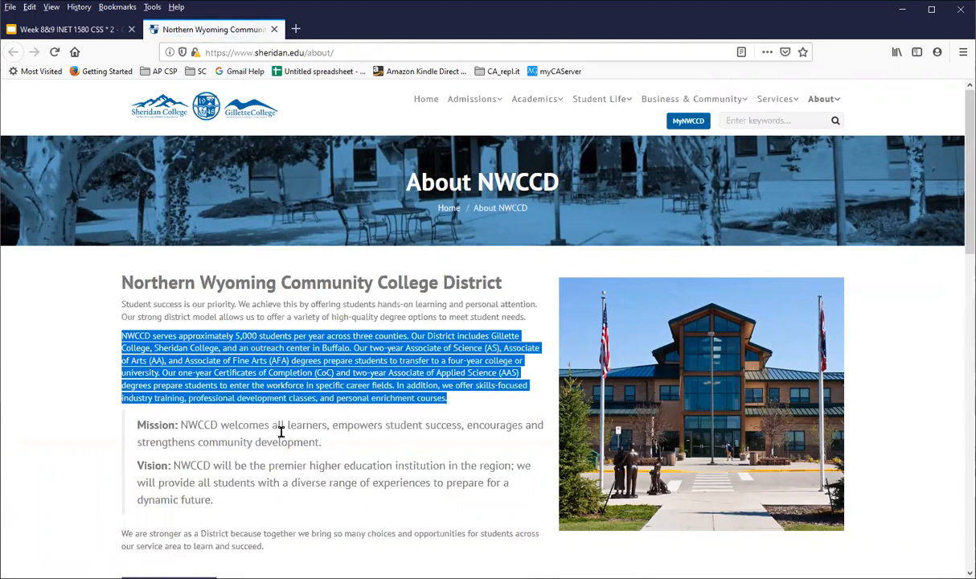
left_click(135, 418)
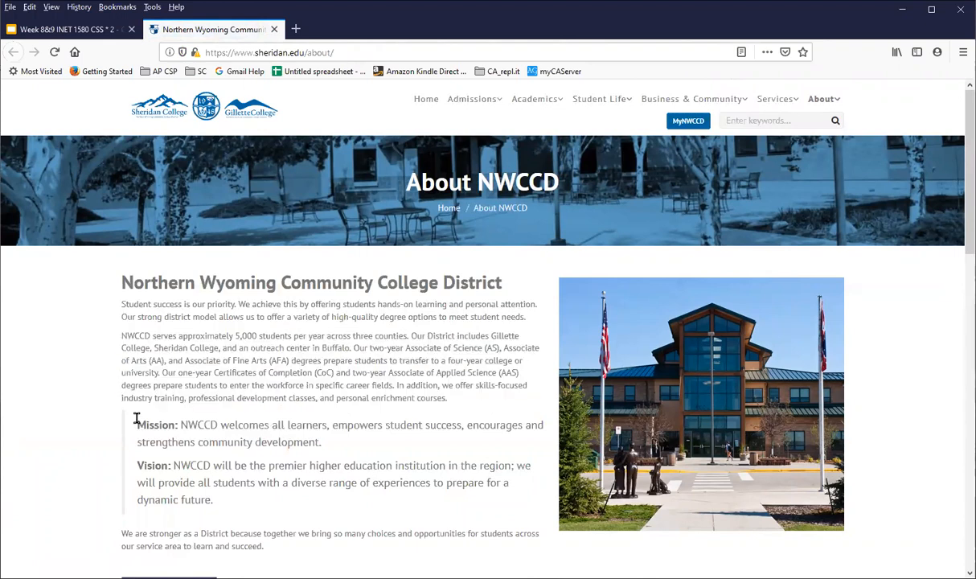
left_click_drag(136, 424, 238, 498)
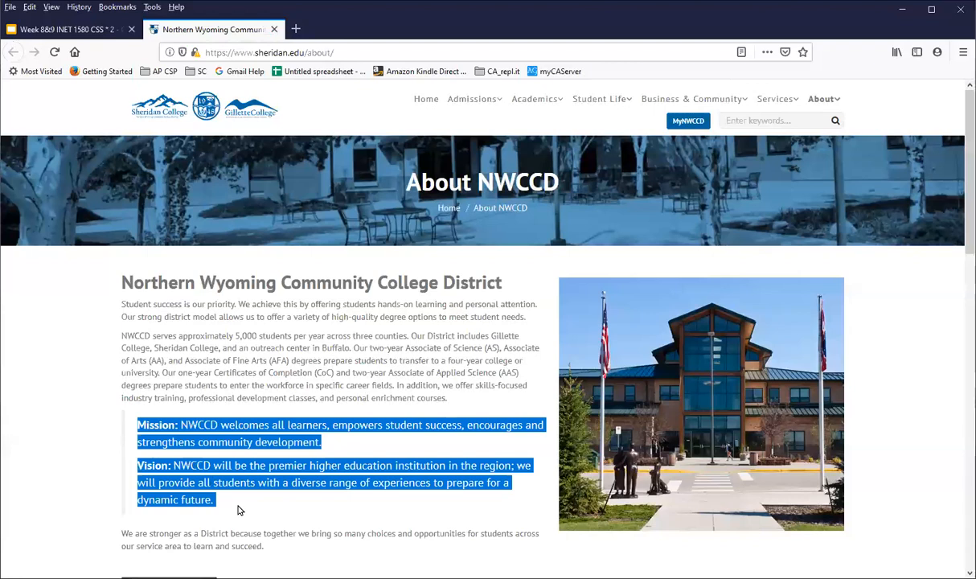
left_click(241, 375)
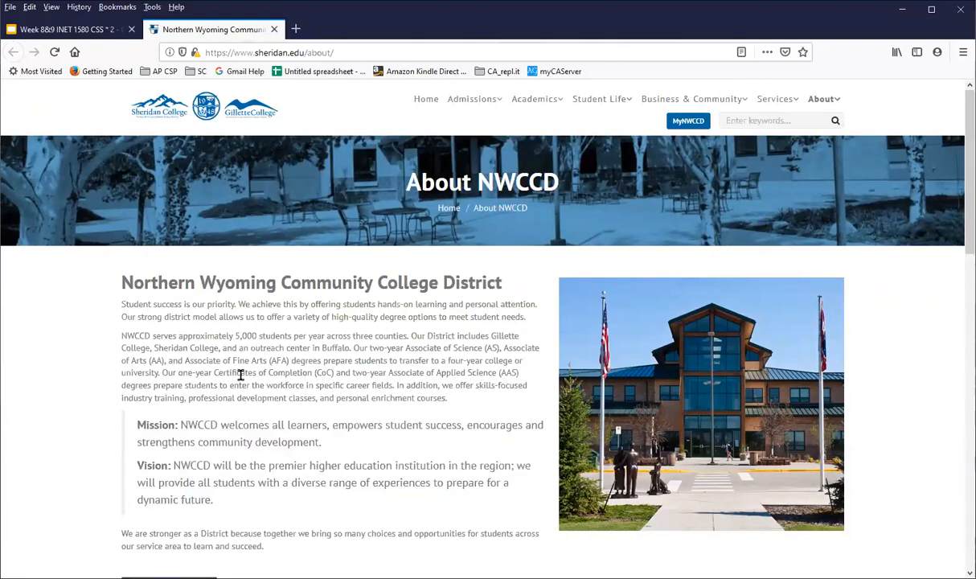
mouse_move(302, 346)
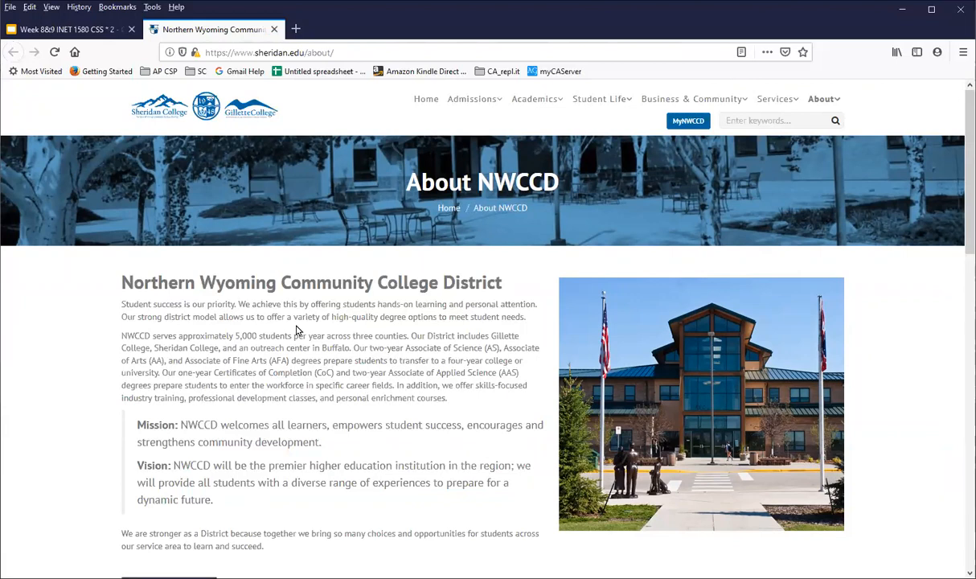
mouse_move(278, 331)
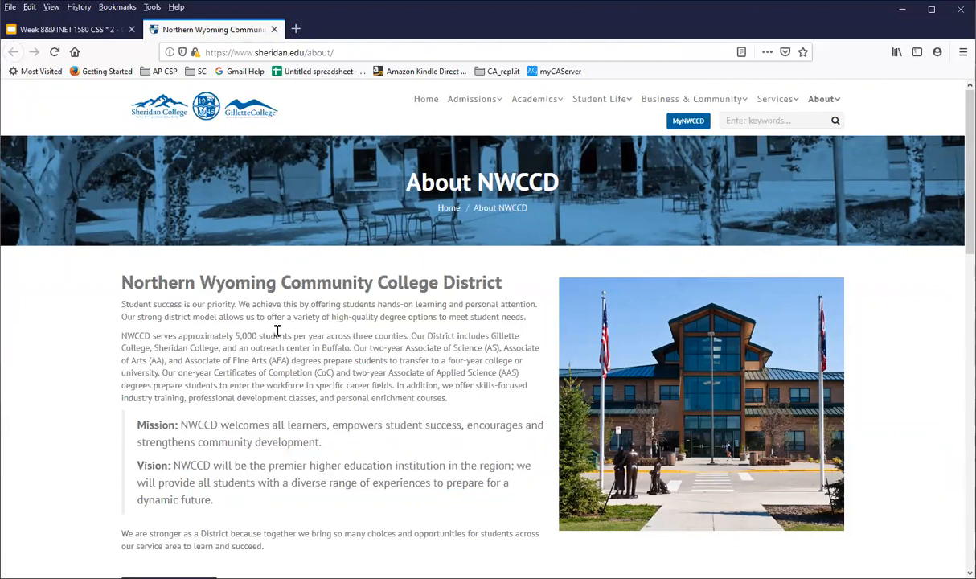
Reach the Web Developer tools list from the Firefox hamburger menu after trying the page context menu.
right_click(279, 335)
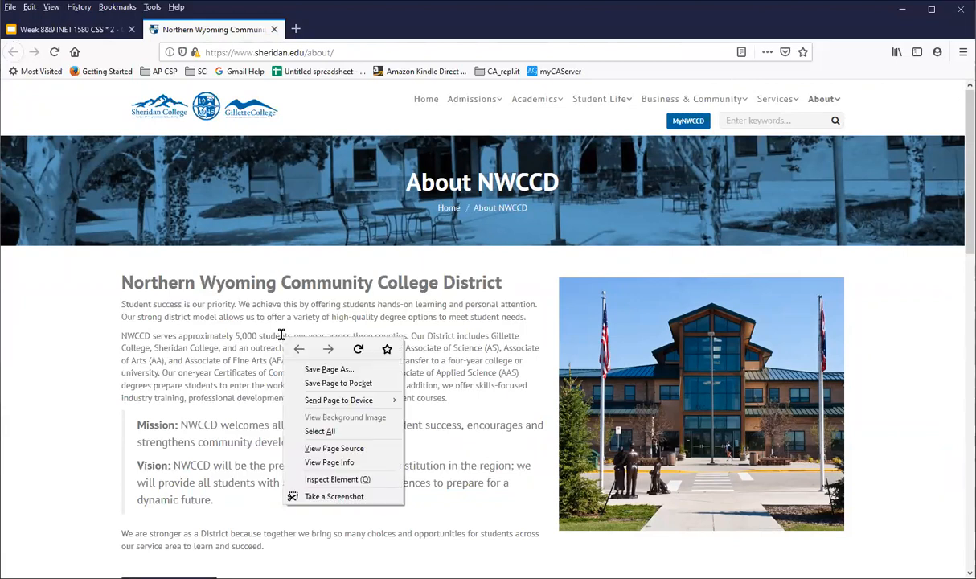
mouse_move(337, 479)
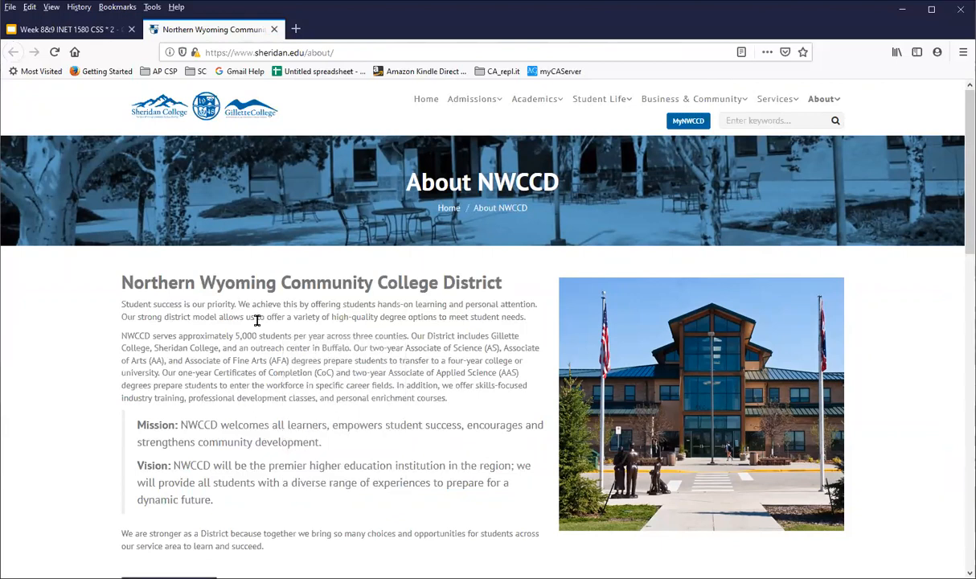
right_click(281, 320)
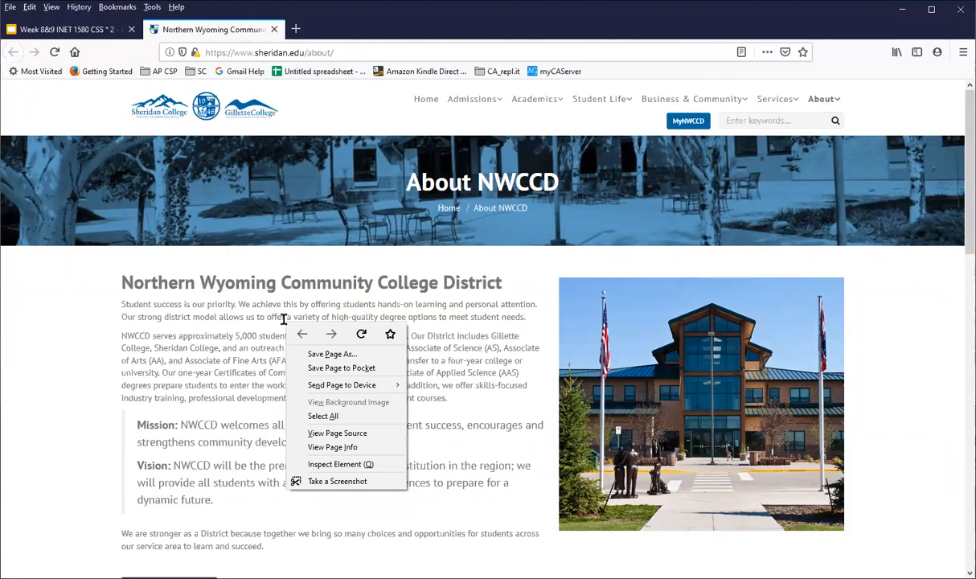
mouse_move(335, 379)
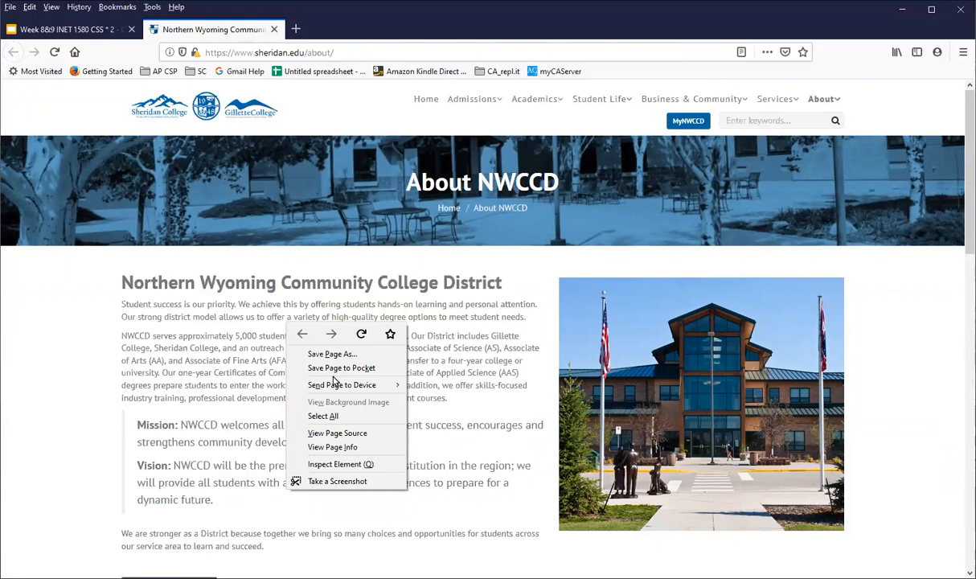
mouse_move(923, 93)
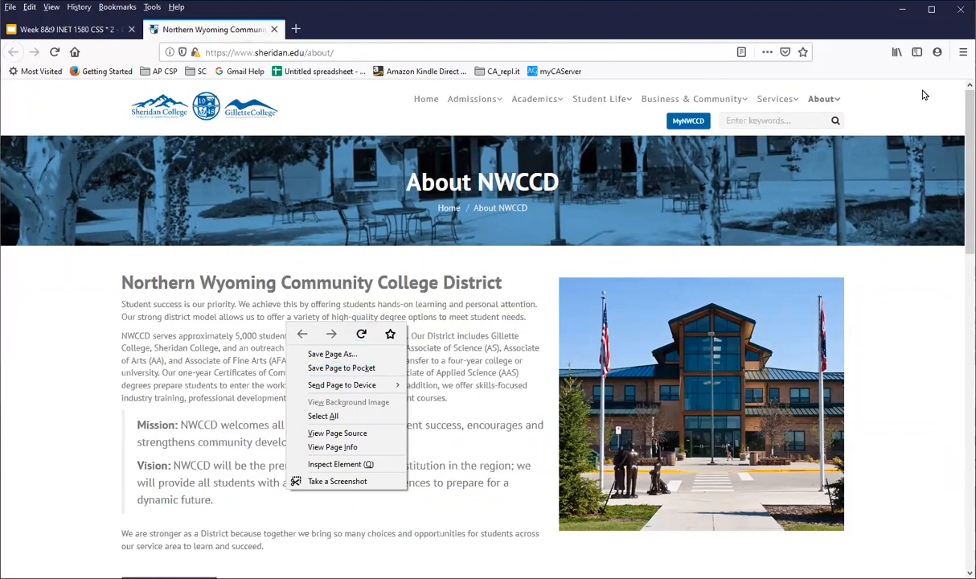
left_click(961, 51)
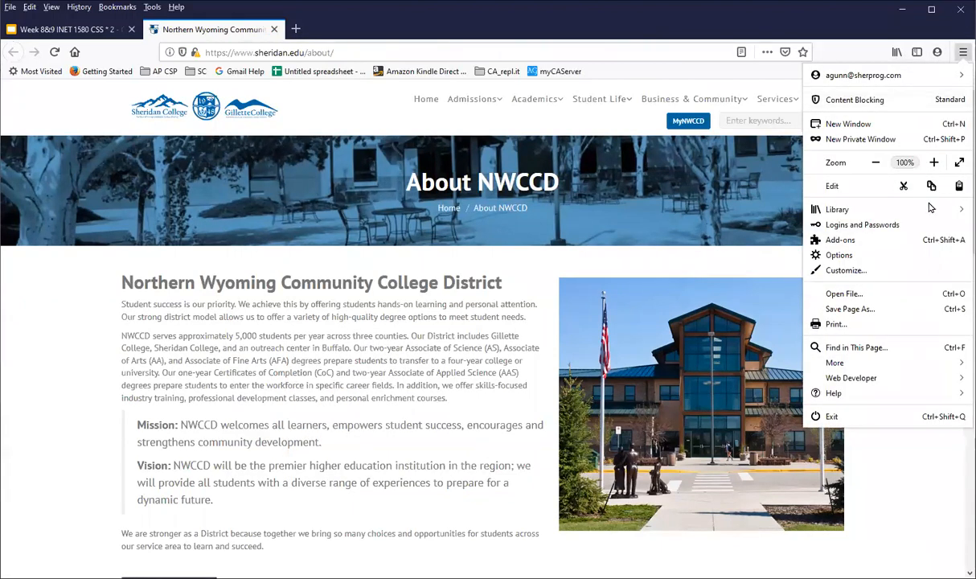
left_click(852, 378)
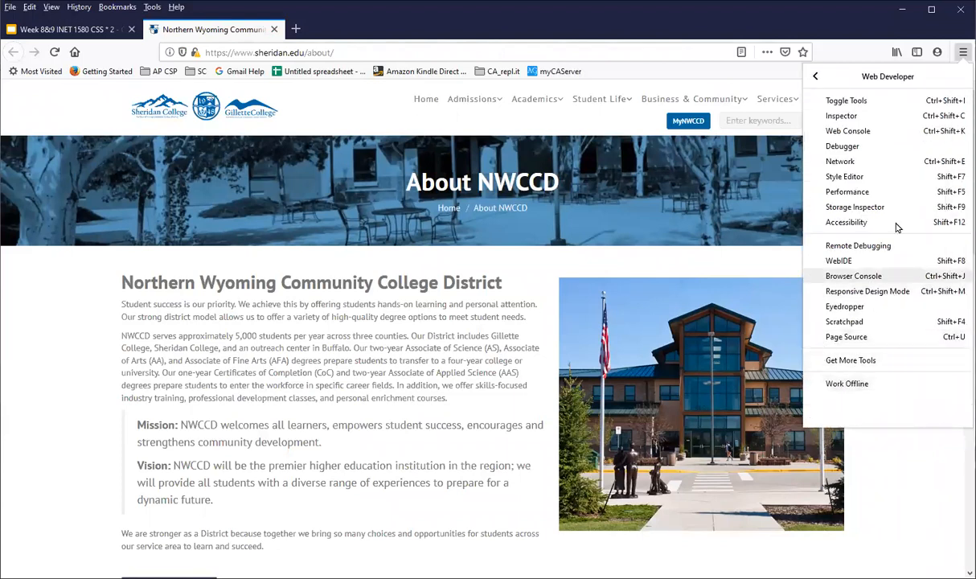
mouse_move(842, 116)
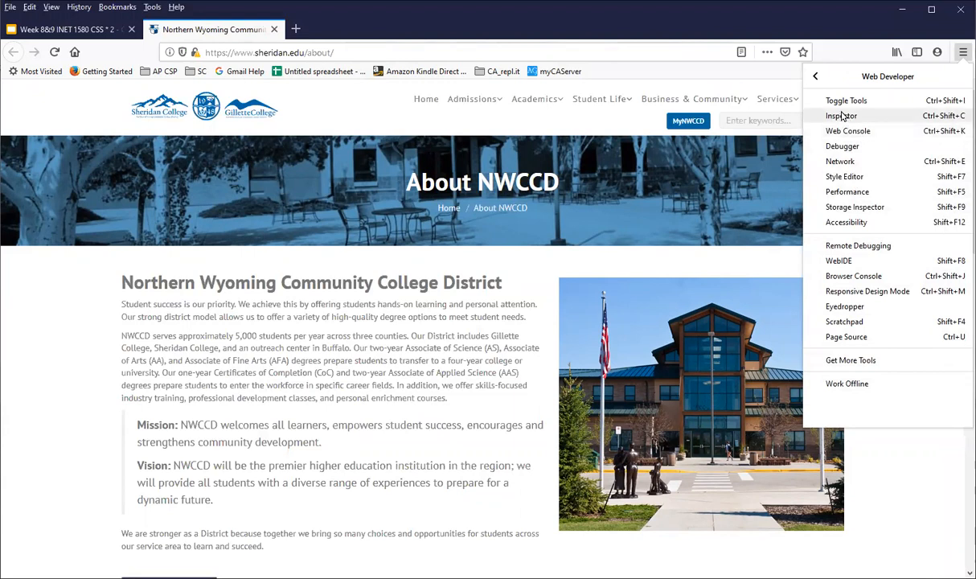
mouse_move(642, 269)
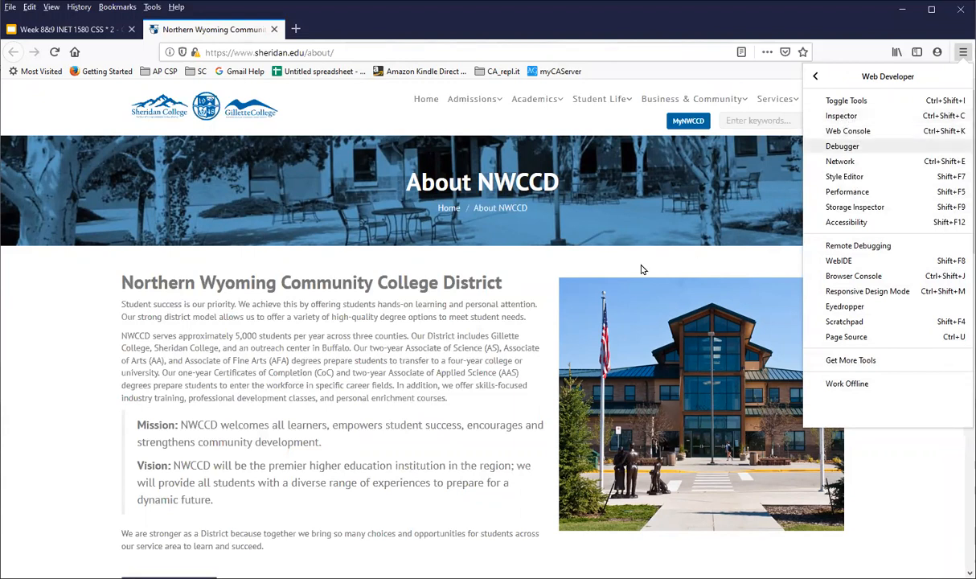
right_click(437, 353)
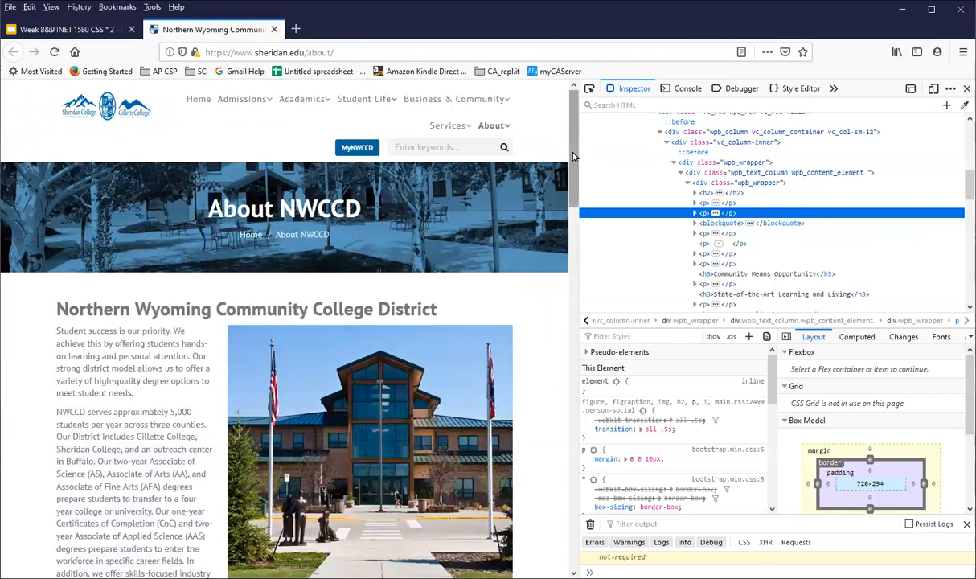
scroll("down", 3)
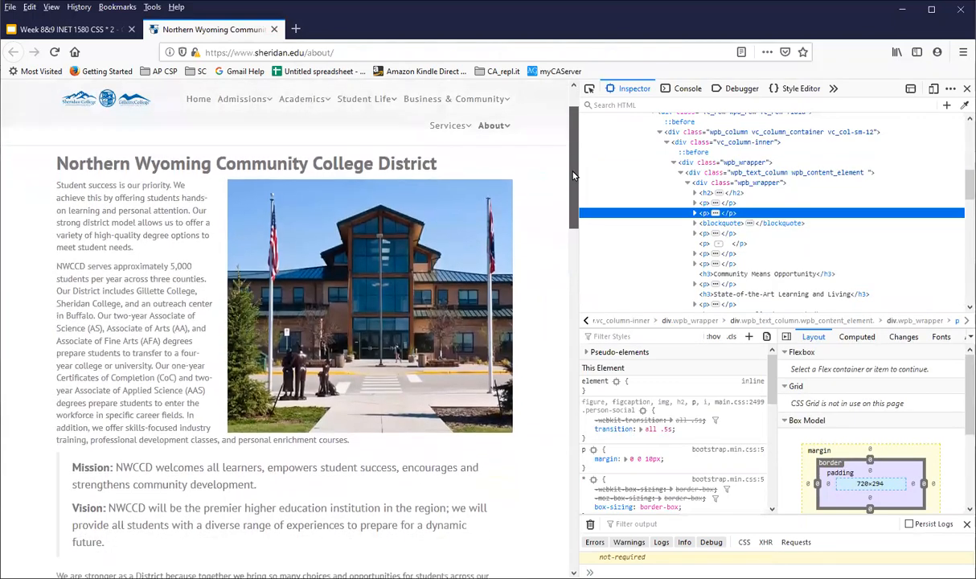
scroll("up", 3)
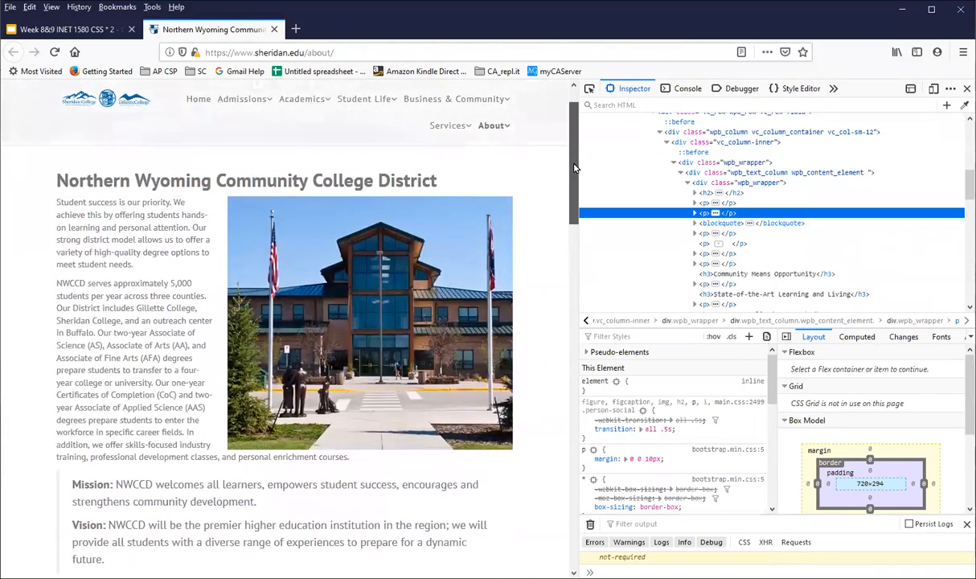
scroll("up", 3)
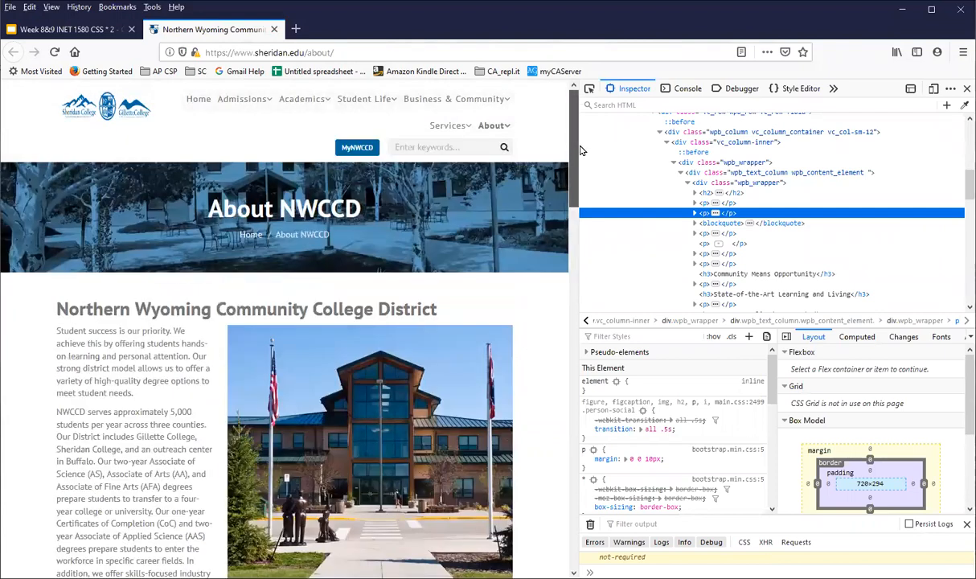
mouse_move(563, 190)
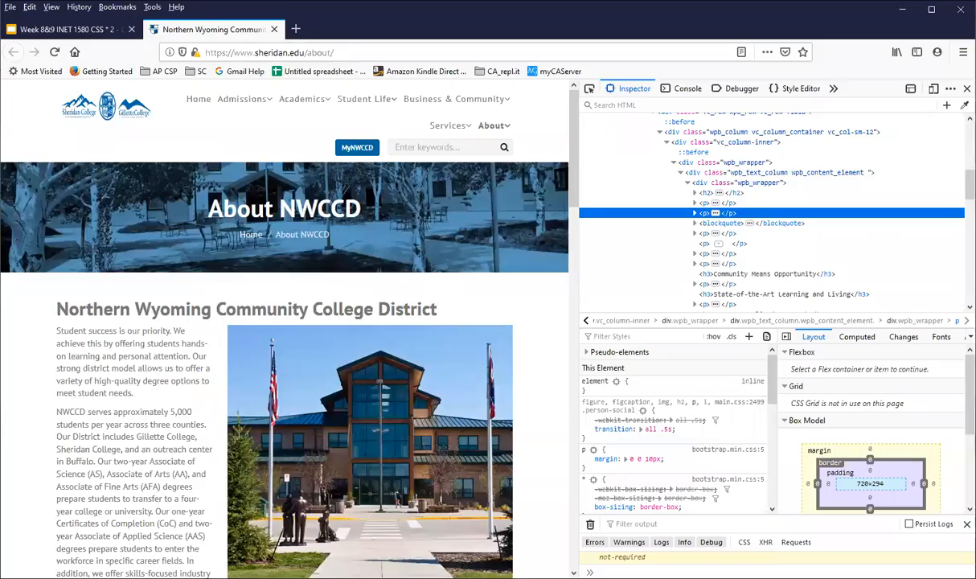
mouse_move(393, 231)
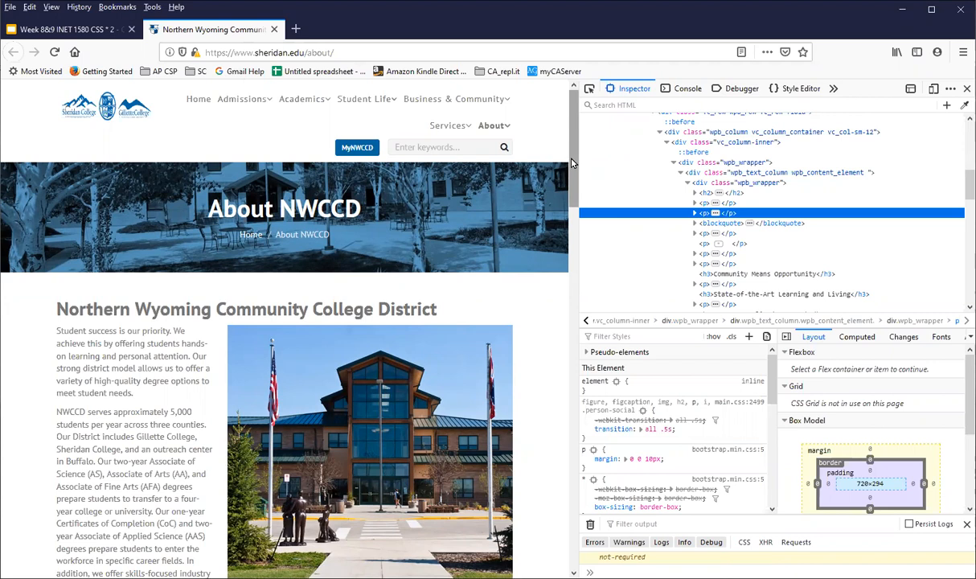
mouse_move(574, 174)
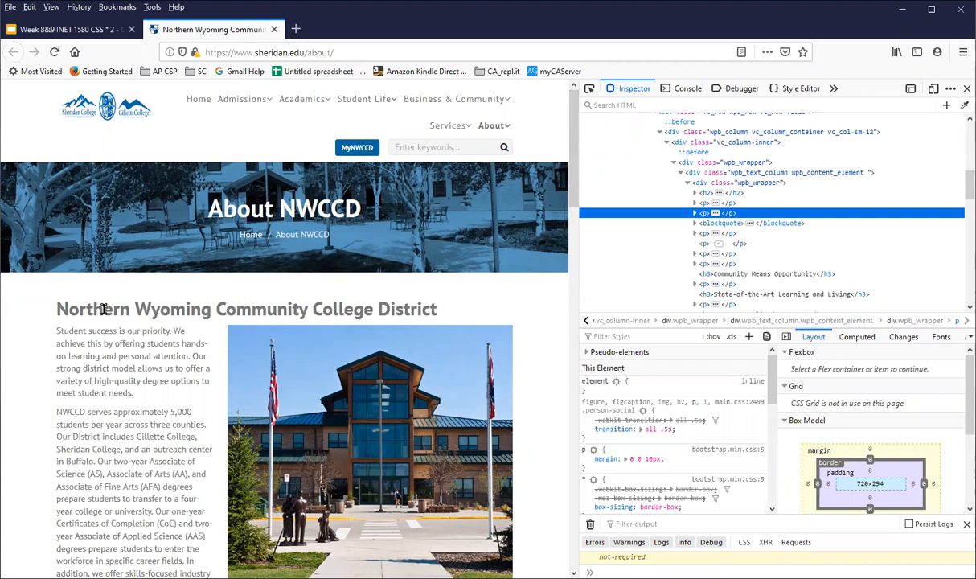
Inspect the Northern Wyoming Community College District heading and expand its h2 node in the Inspector.
double_click(93, 309)
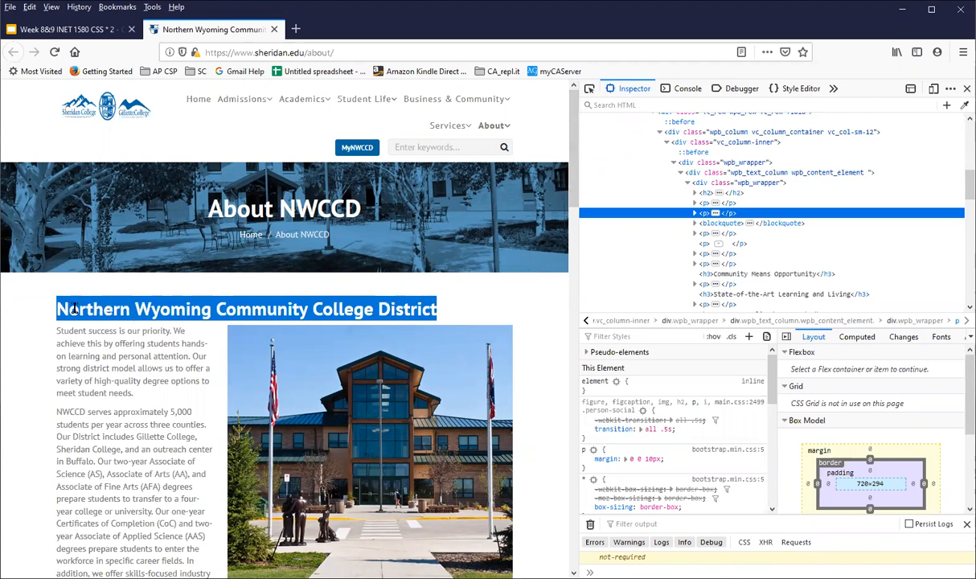
right_click(77, 309)
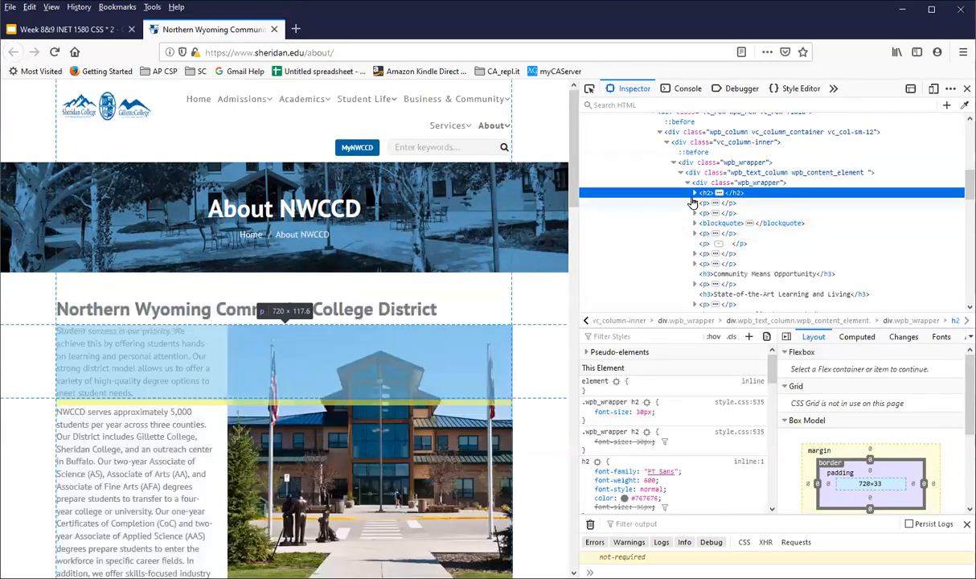
left_click(694, 193)
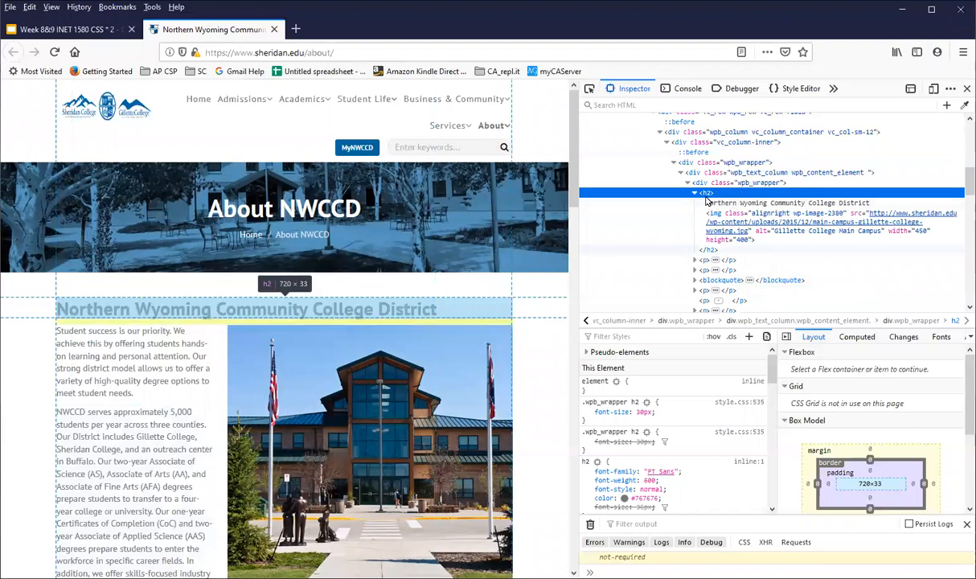
mouse_move(736, 207)
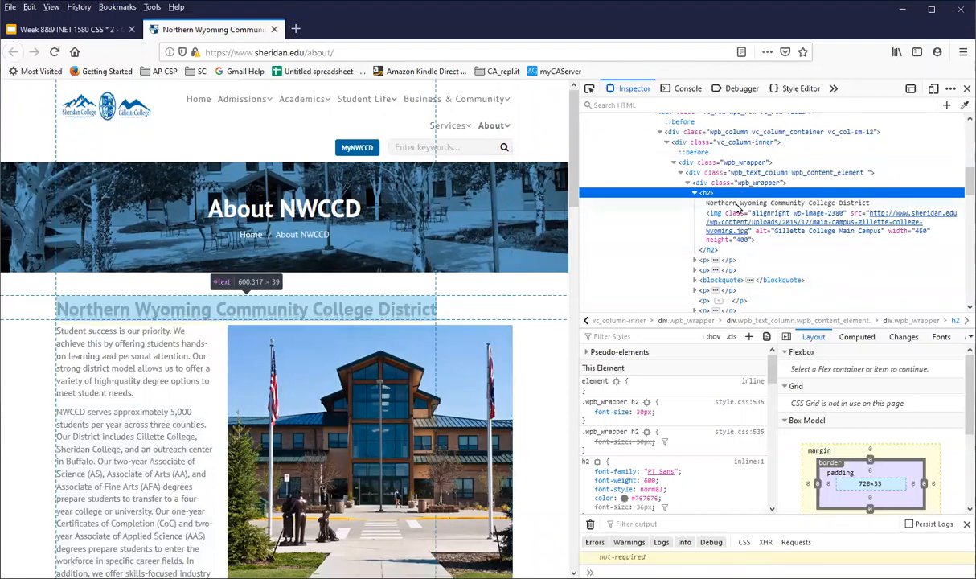
mouse_move(733, 218)
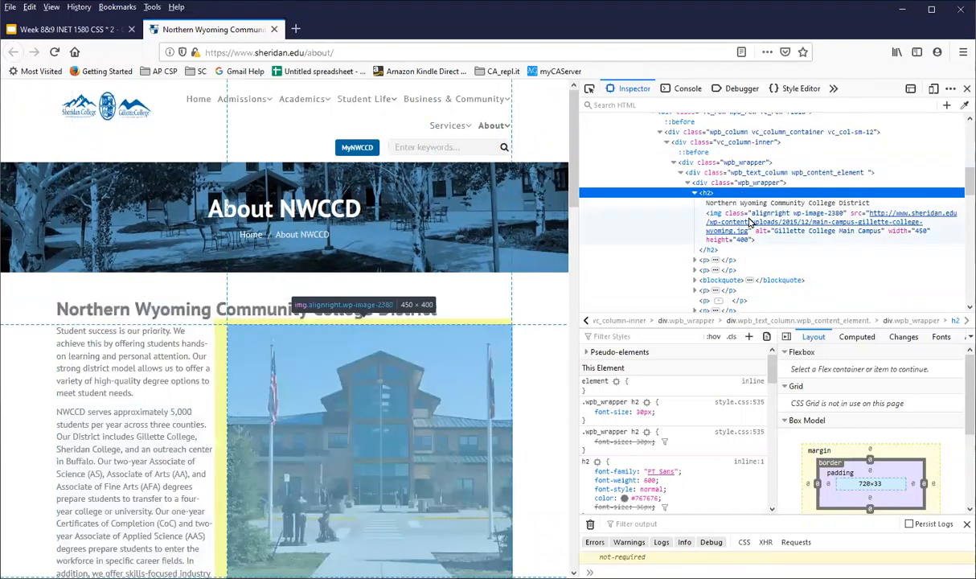
mouse_move(769, 225)
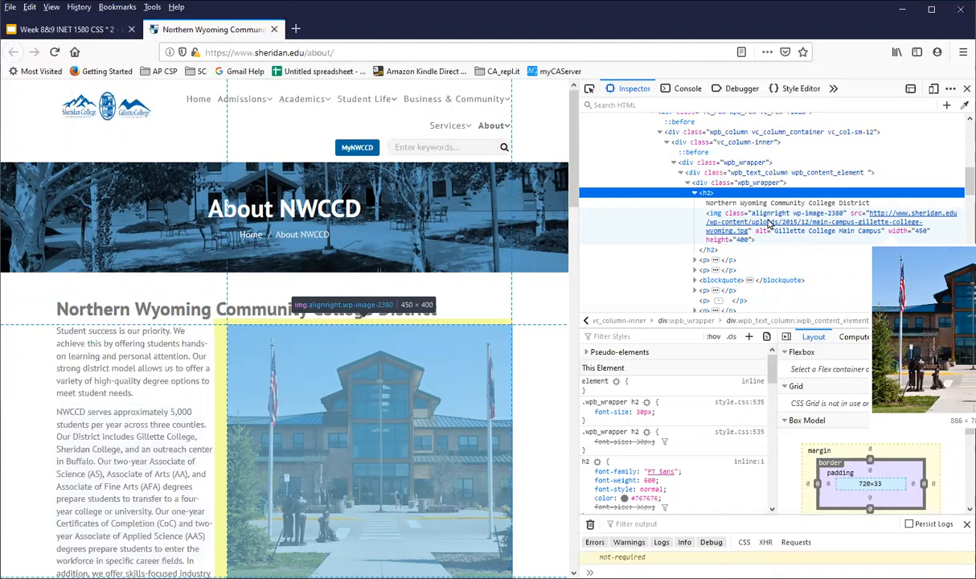
mouse_move(768, 225)
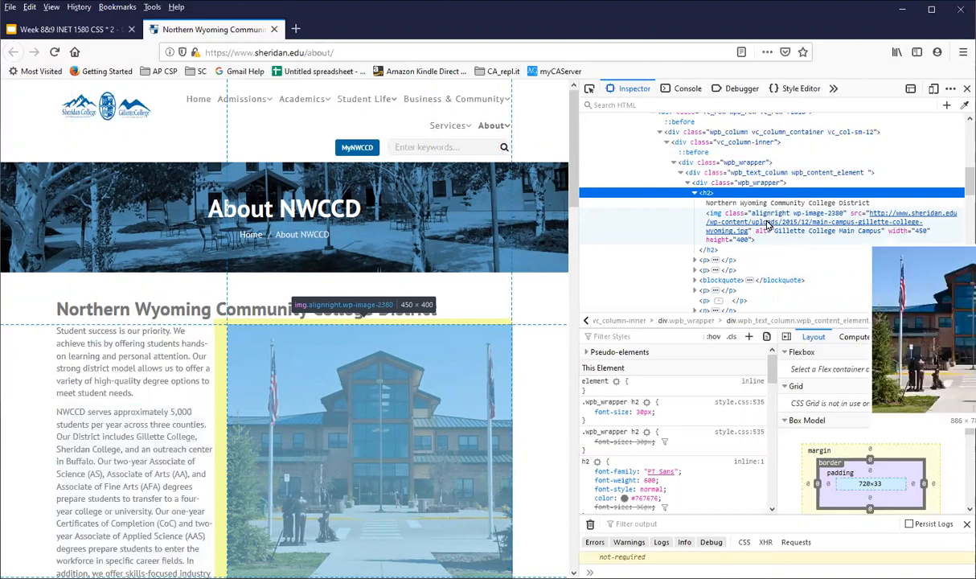
mouse_move(794, 228)
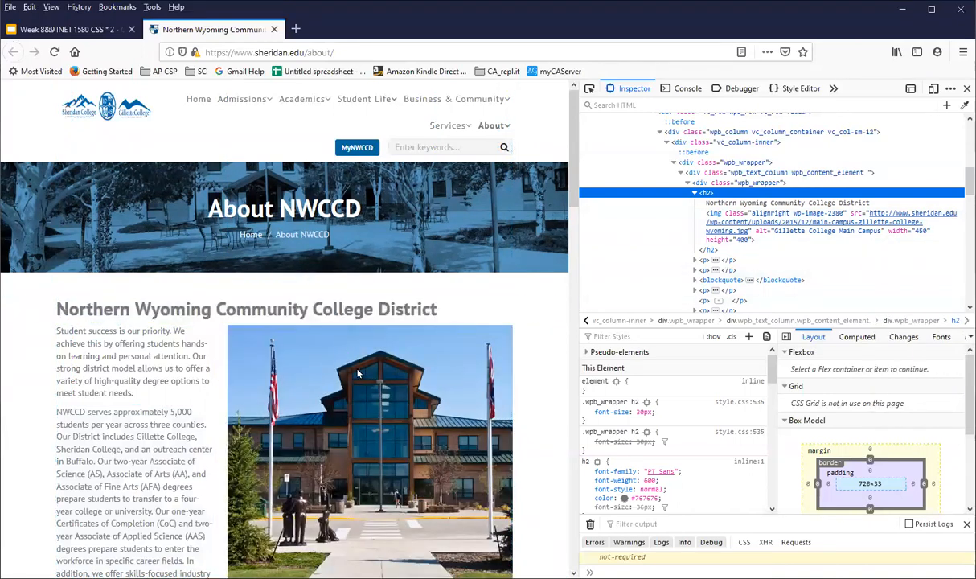
mouse_move(322, 312)
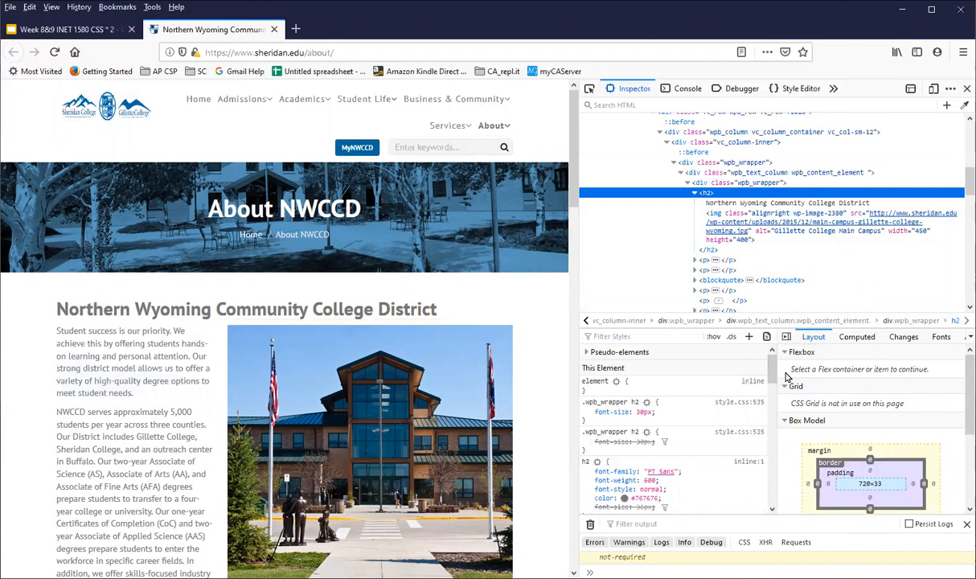
mouse_move(704, 193)
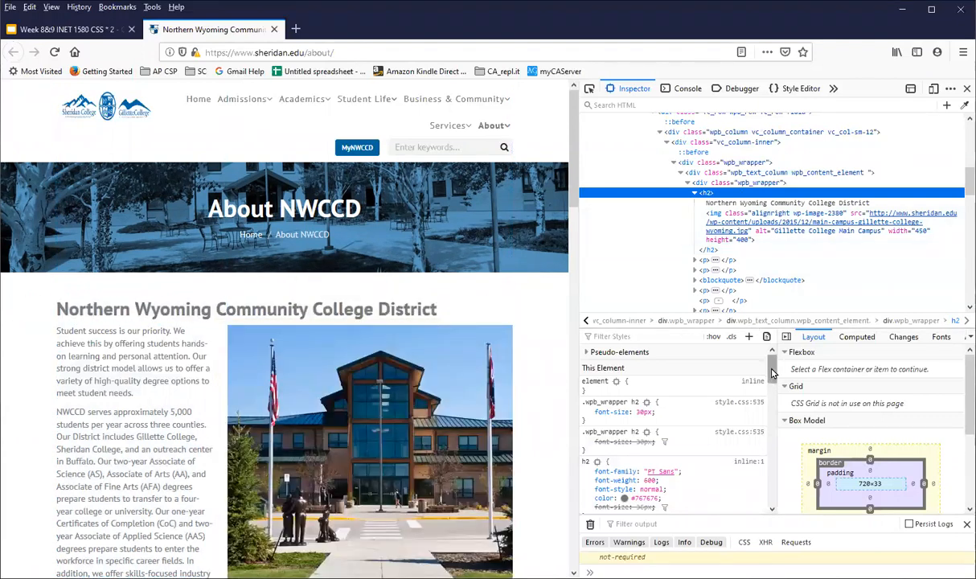
Review the h2 heading's rules — font family, weight, color and Bootstrap margins — in the Rules pane.
scroll("down", 3)
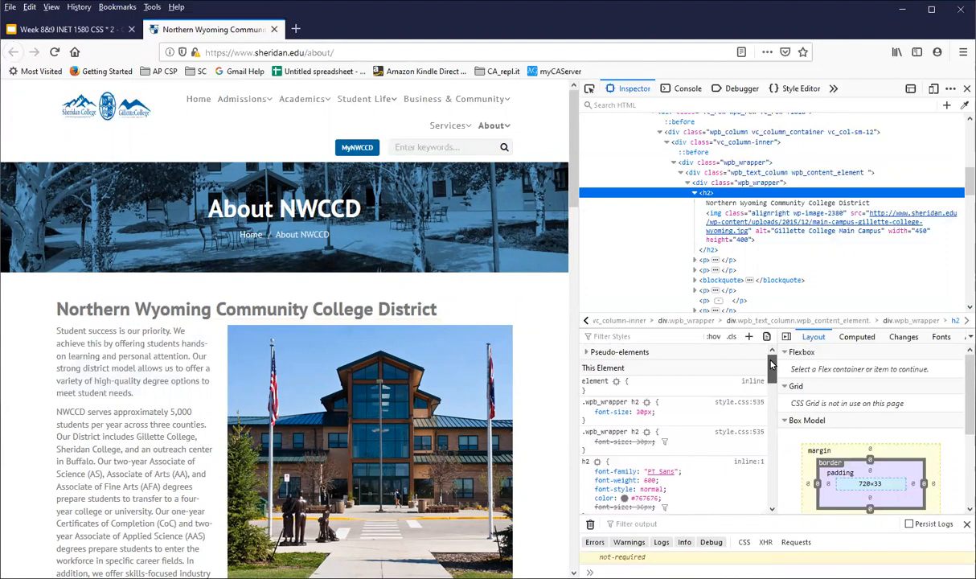
scroll("down", 3)
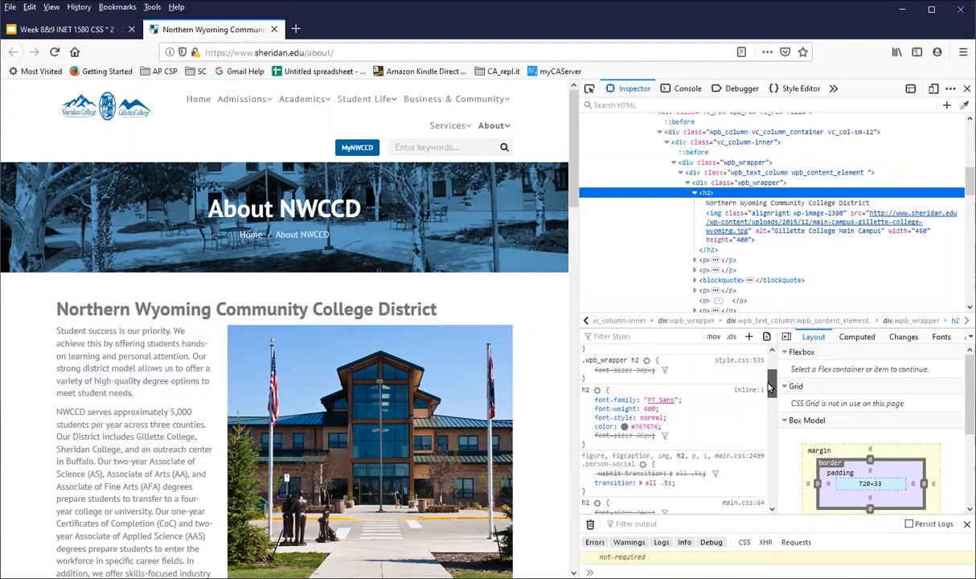
scroll("up", 3)
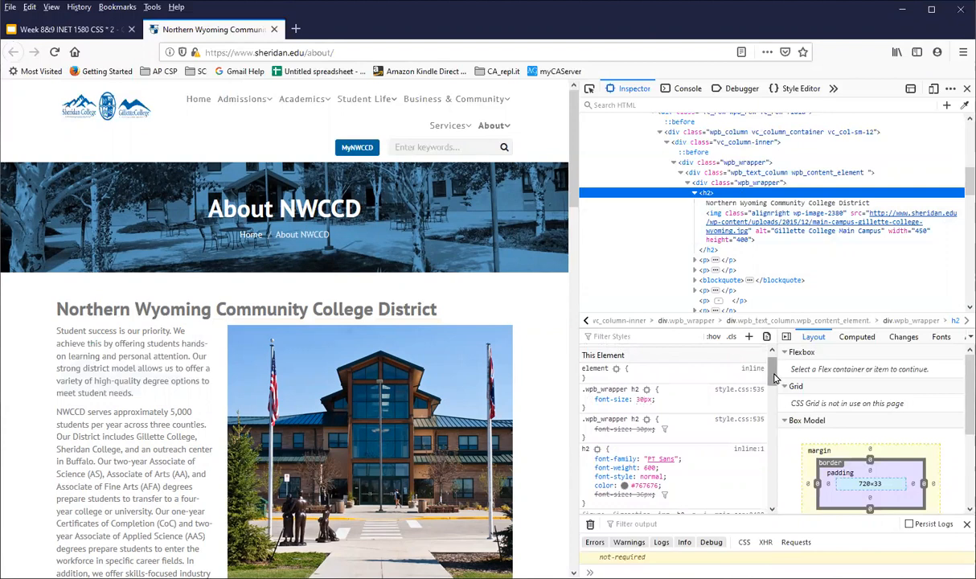
scroll("down", 3)
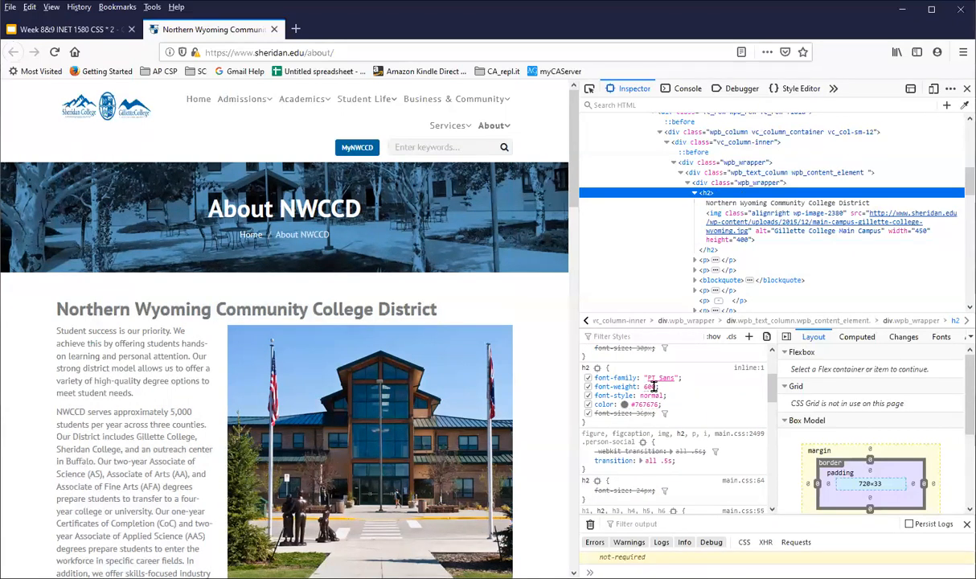
double_click(650, 386)
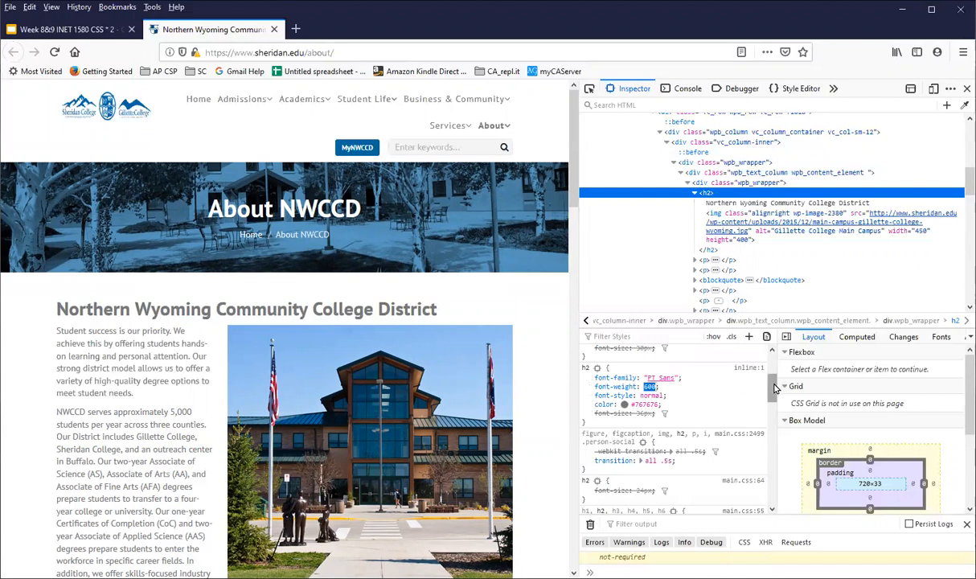
scroll("down", 3)
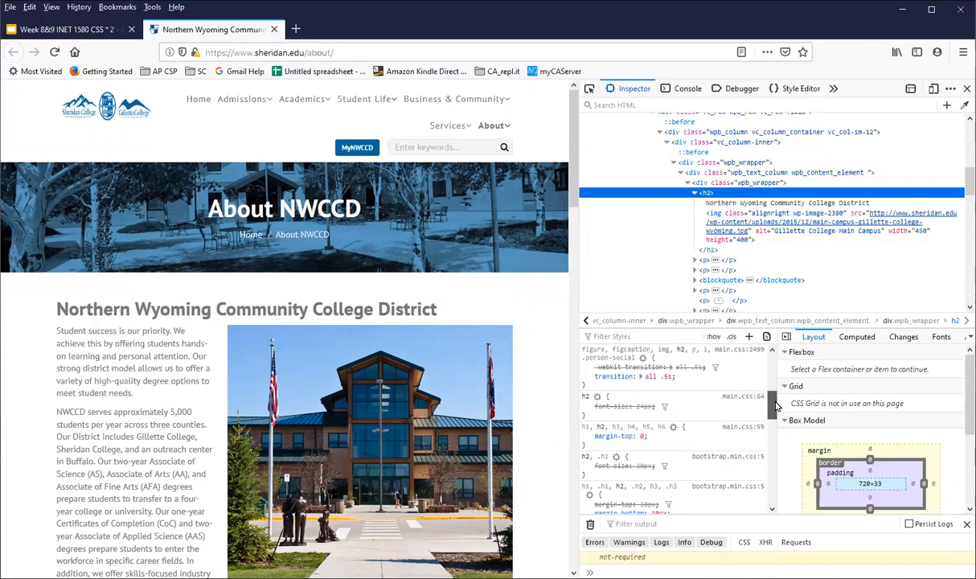
scroll("down", 3)
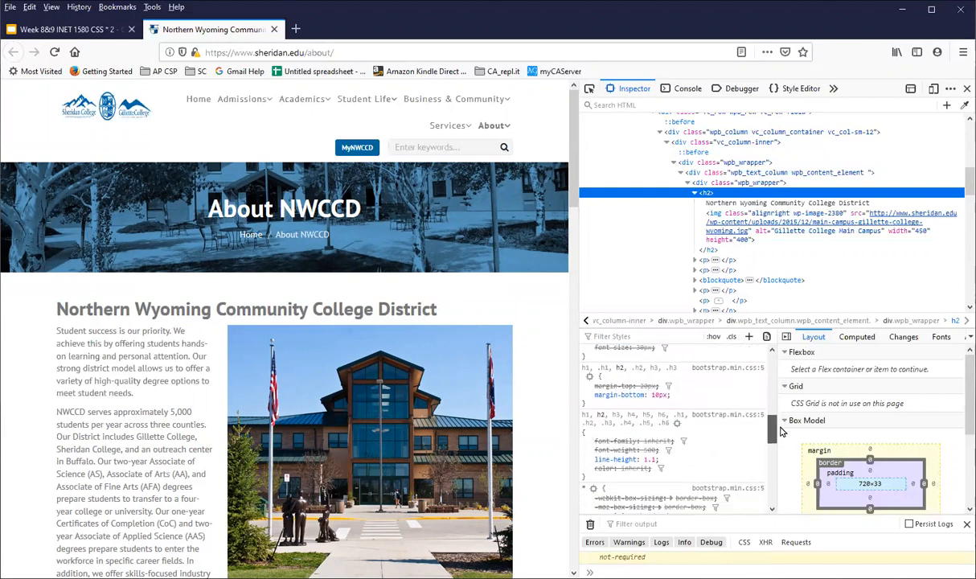
scroll("down", 3)
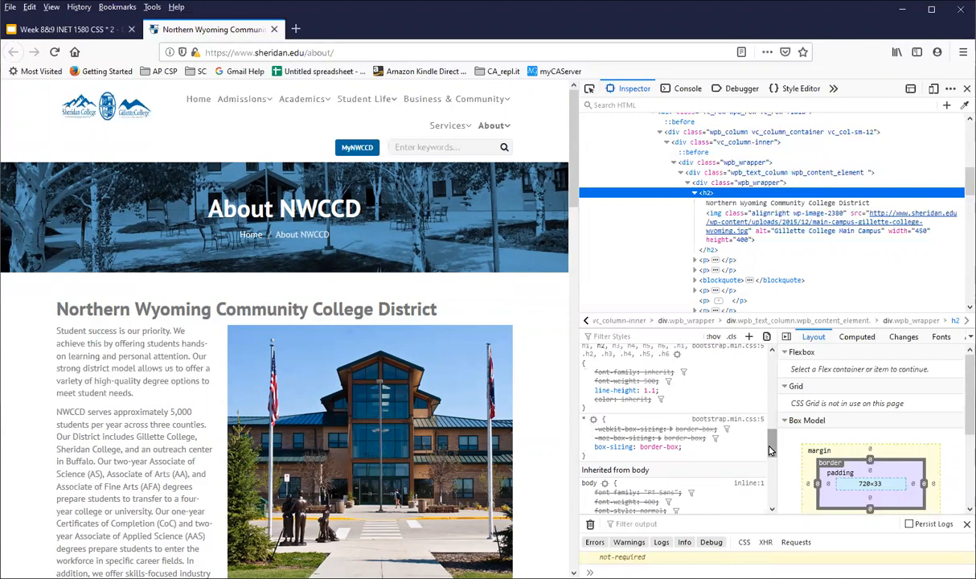
scroll("up", 3)
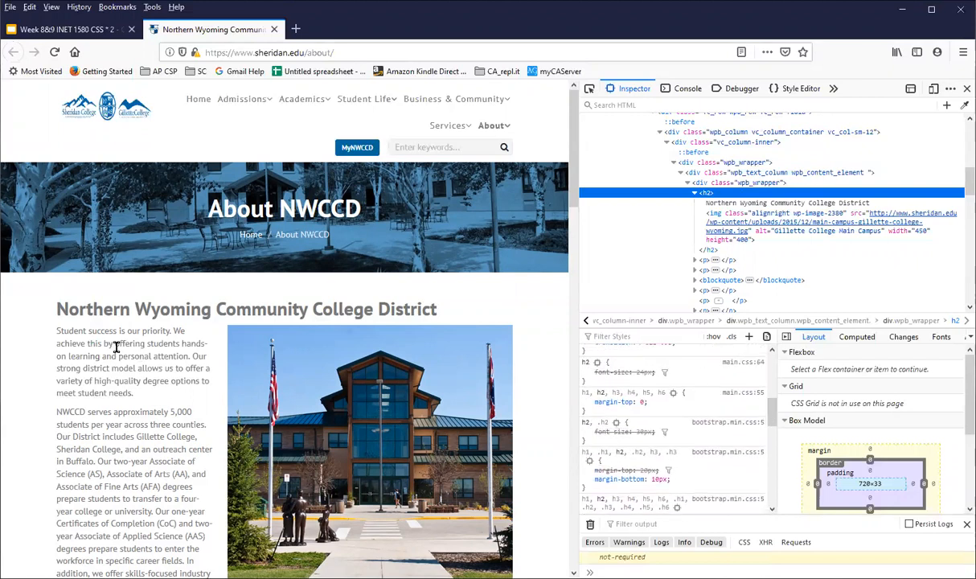
Inspect the 'Student success is our priority' paragraph and review its rules inherited from body and html.
right_click(115, 347)
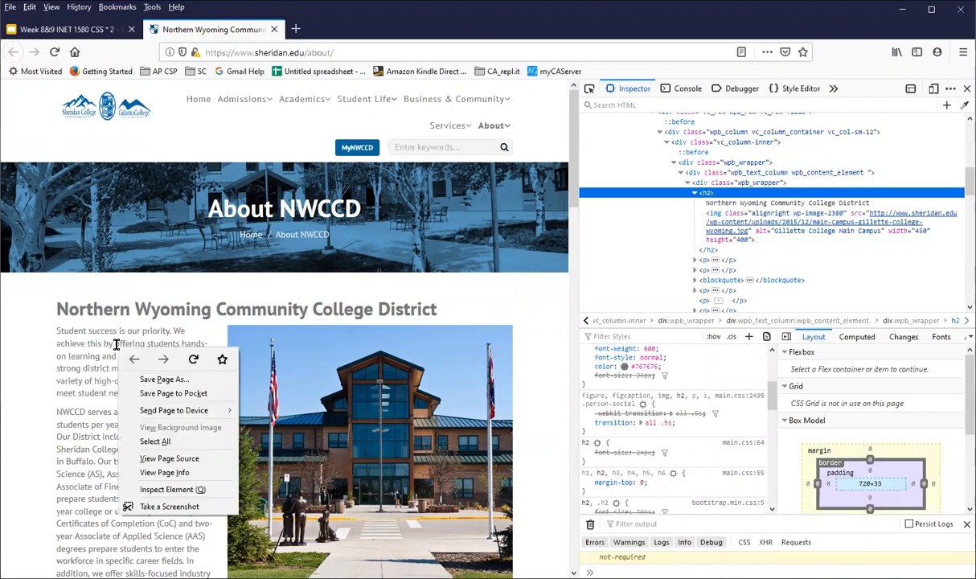
mouse_move(173, 489)
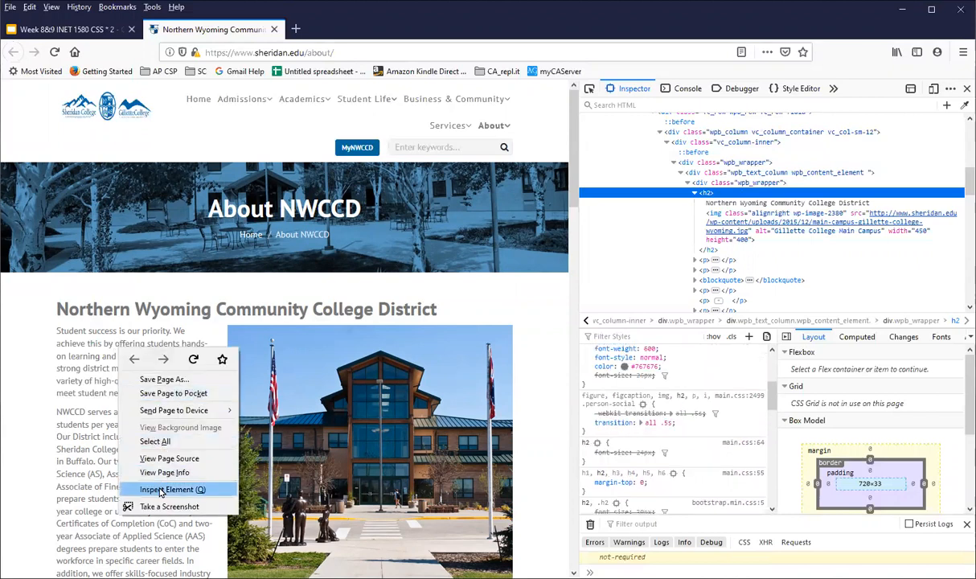
left_click(173, 489)
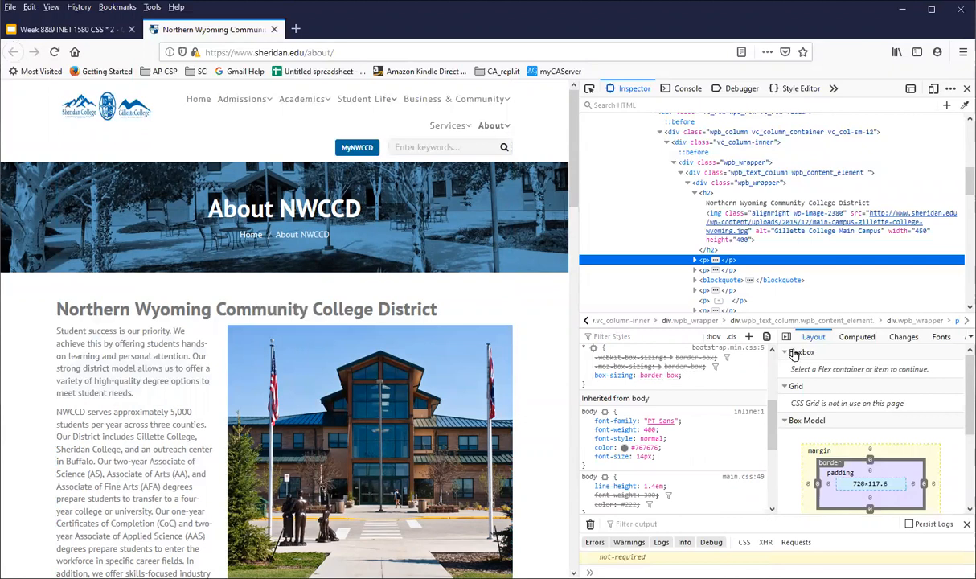
left_click(694, 260)
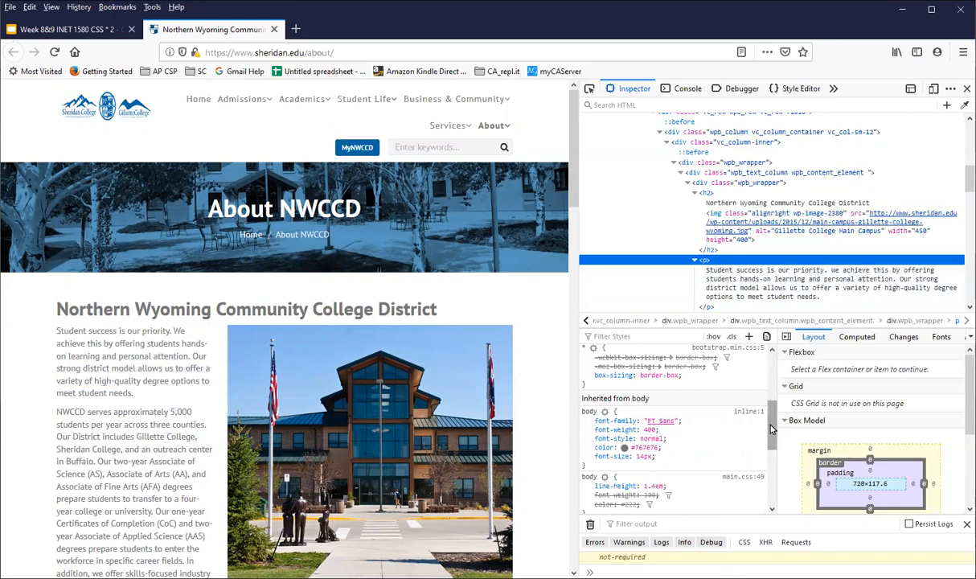
scroll("down", 3)
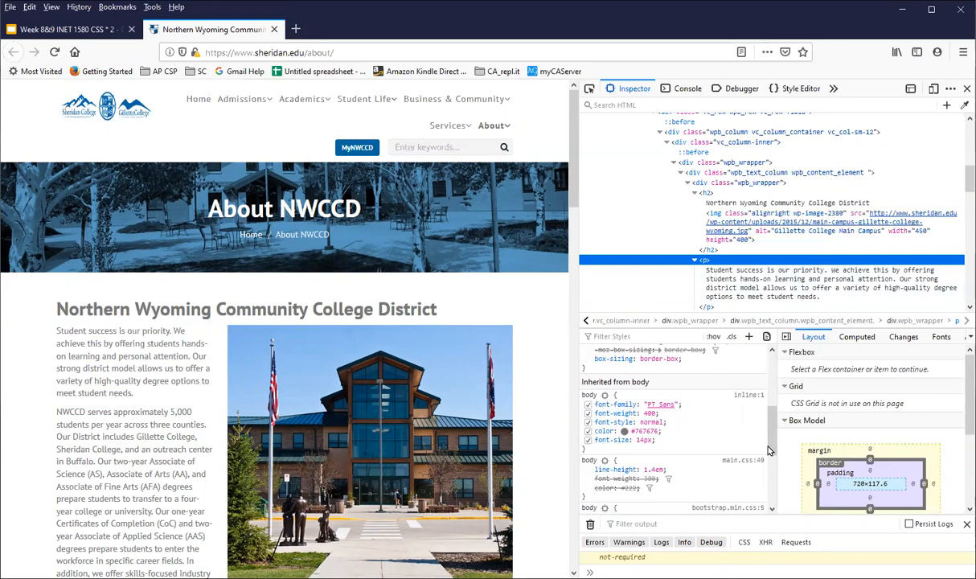
scroll("down", 3)
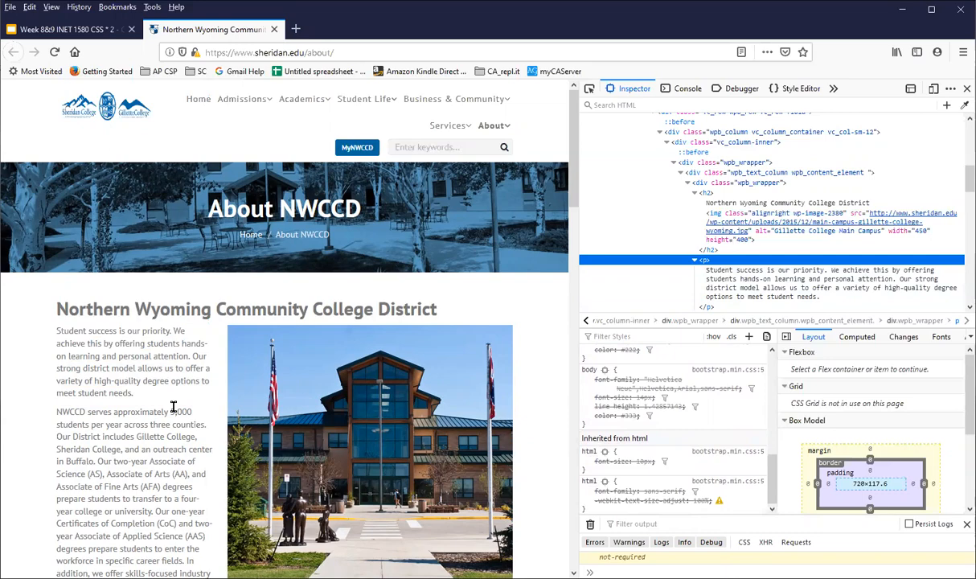
scroll("down", 3)
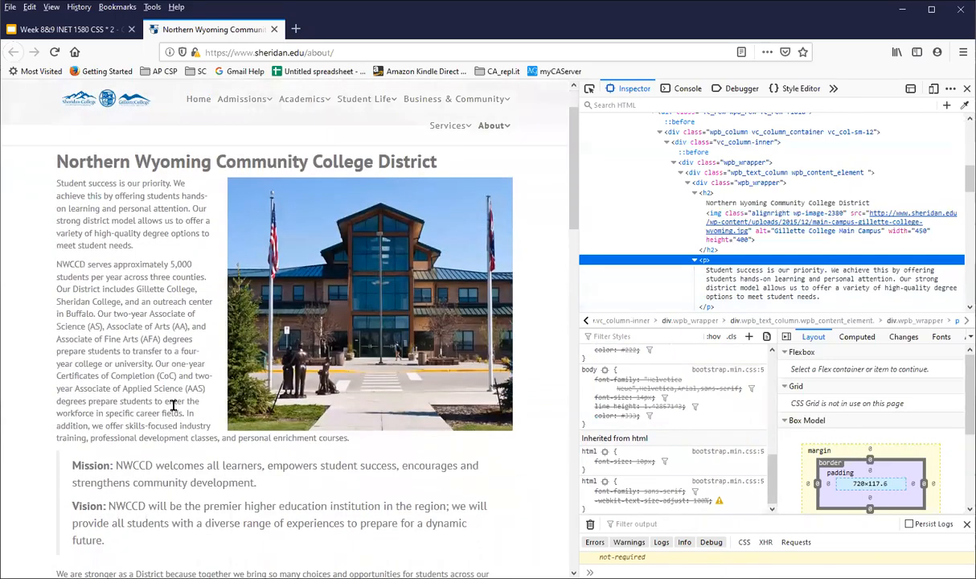
Inspect the Mission statement text inside the Mission/Vision quote block.
scroll("down", 3)
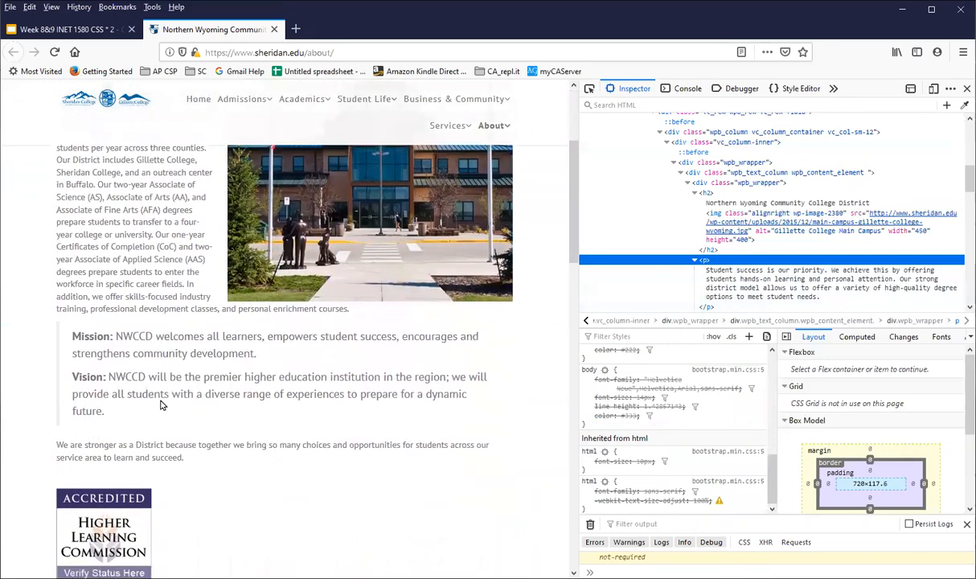
mouse_move(154, 332)
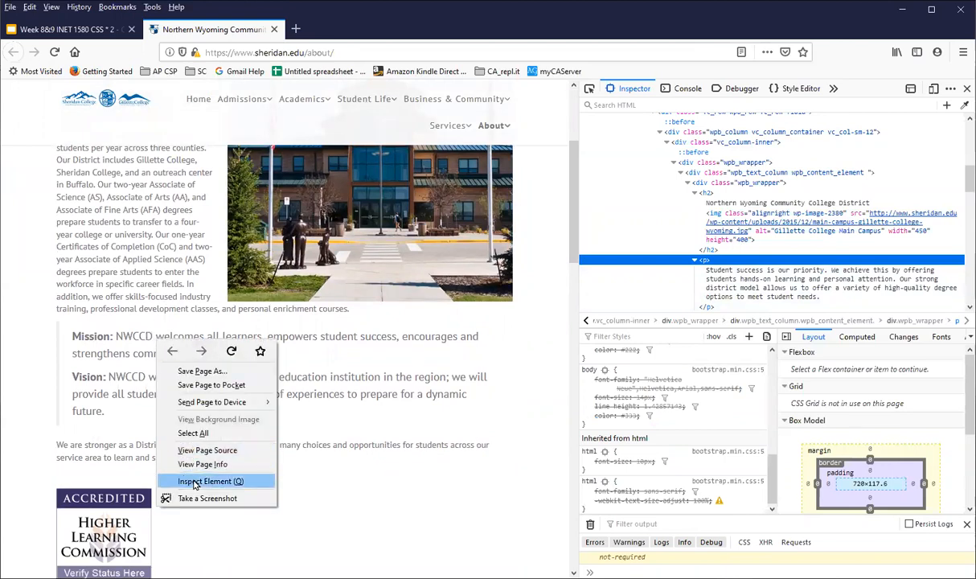
left_click(211, 480)
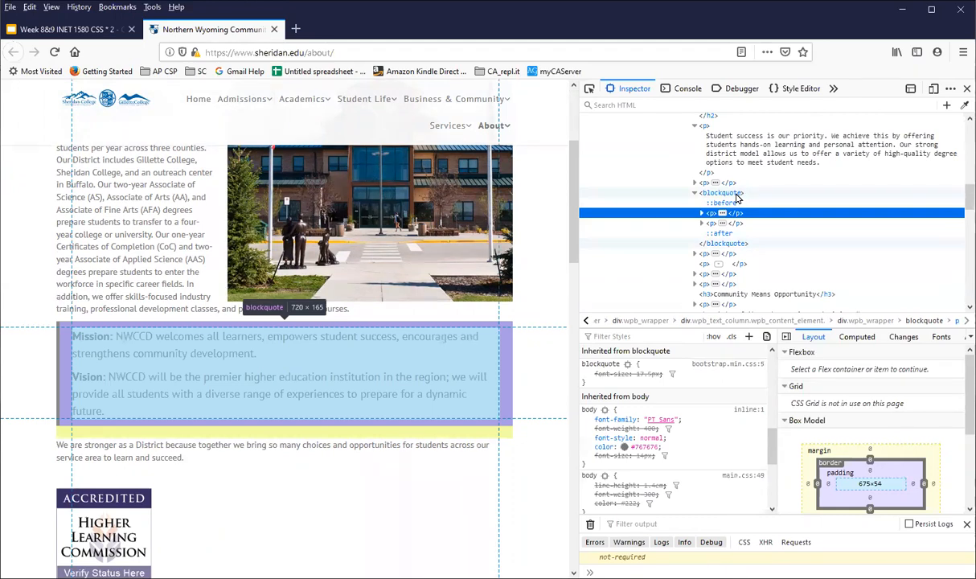
left_click(710, 212)
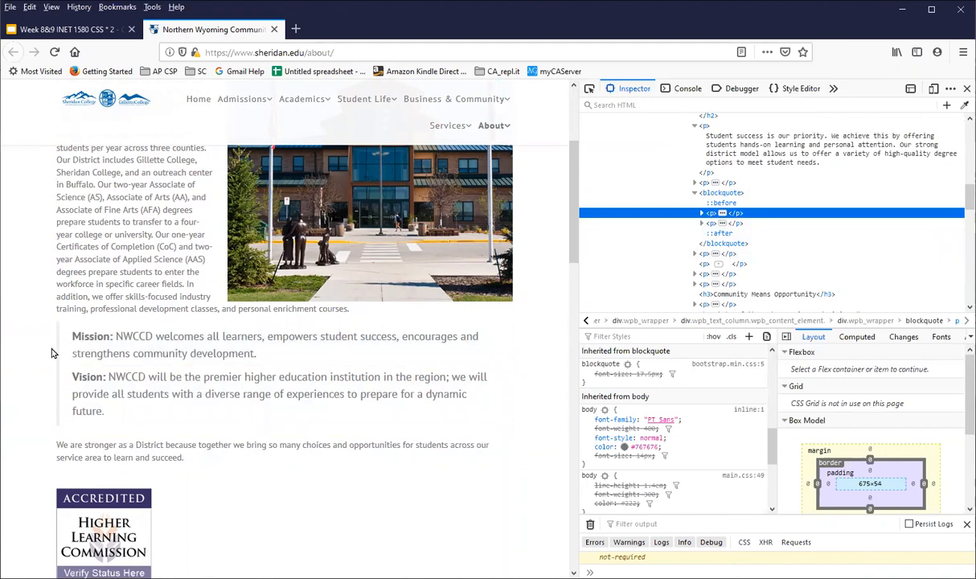
mouse_move(90, 397)
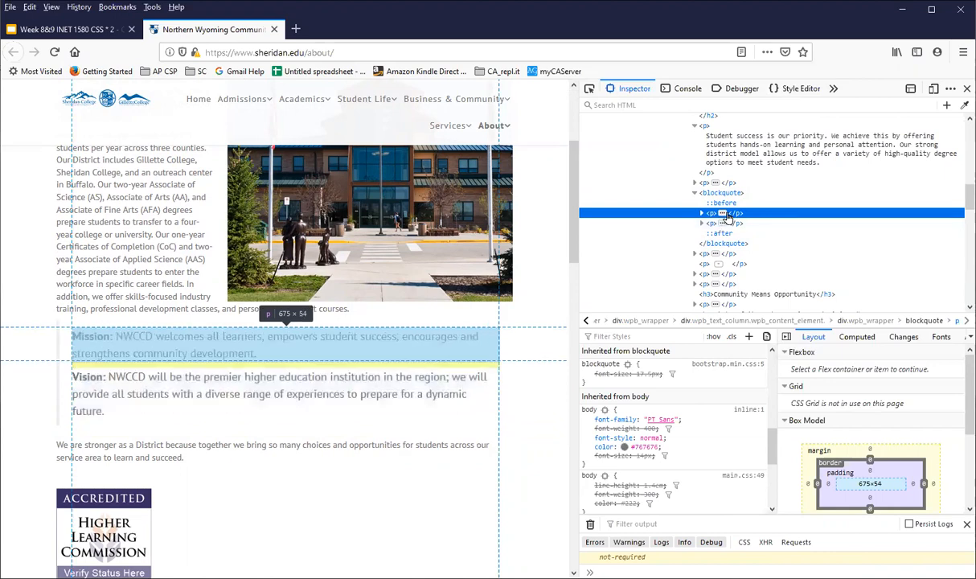
Select the blockquote node and review its padding, margin, font size, left border and inherited font rules.
left_click(720, 193)
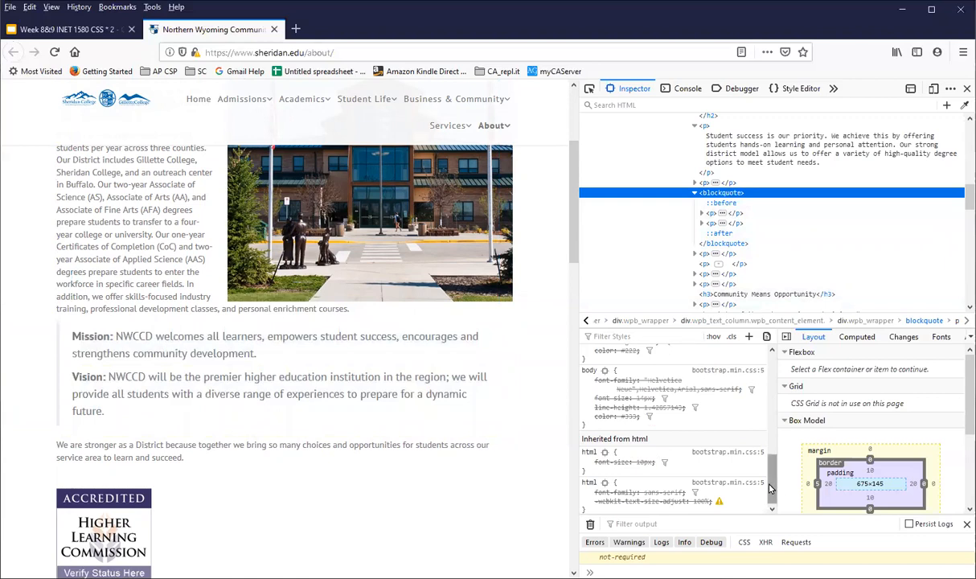
mouse_move(717, 465)
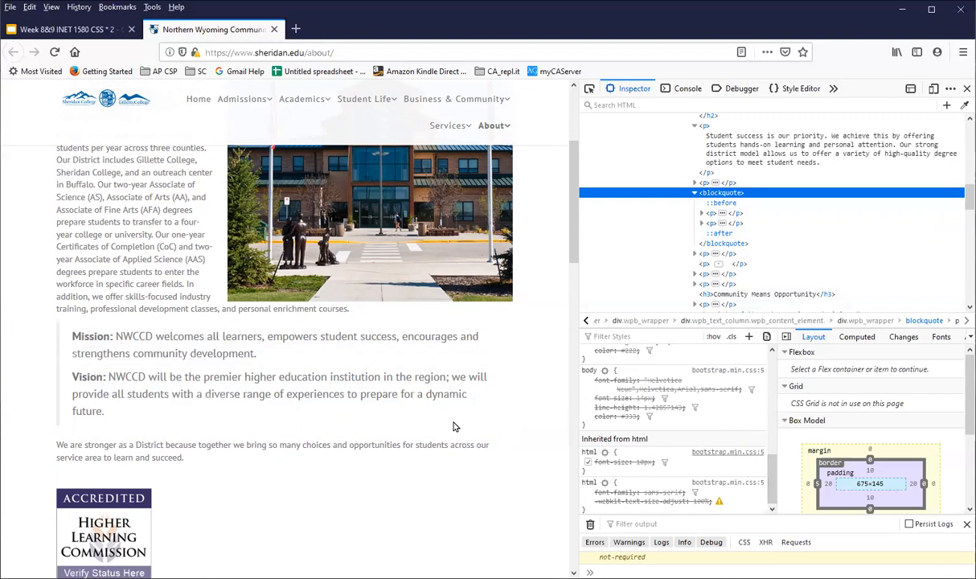
mouse_move(56, 353)
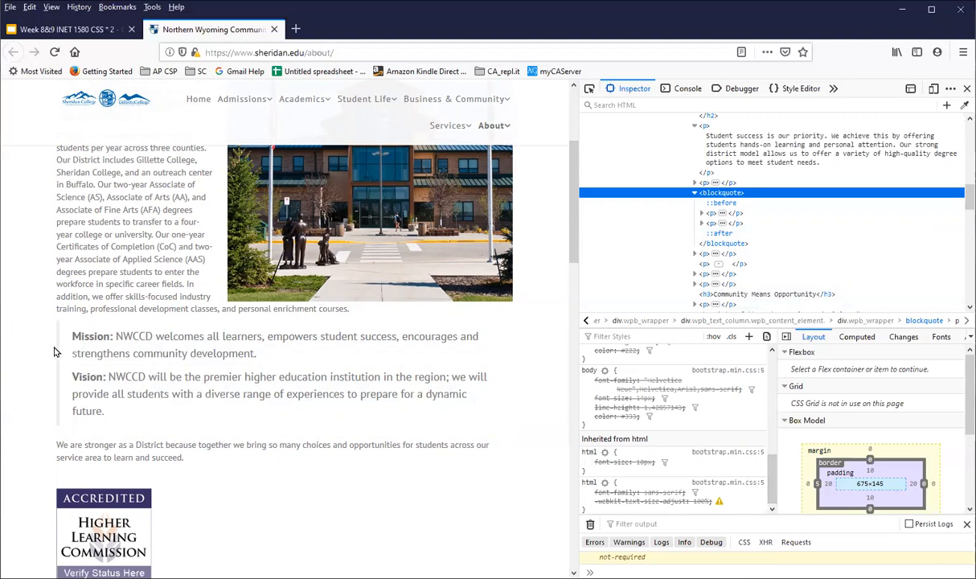
mouse_move(48, 360)
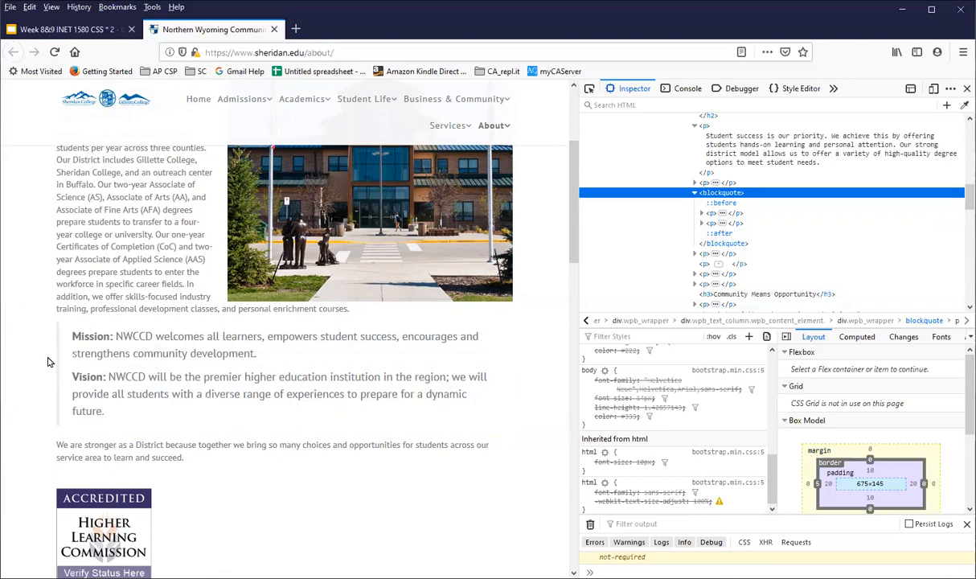
mouse_move(67, 352)
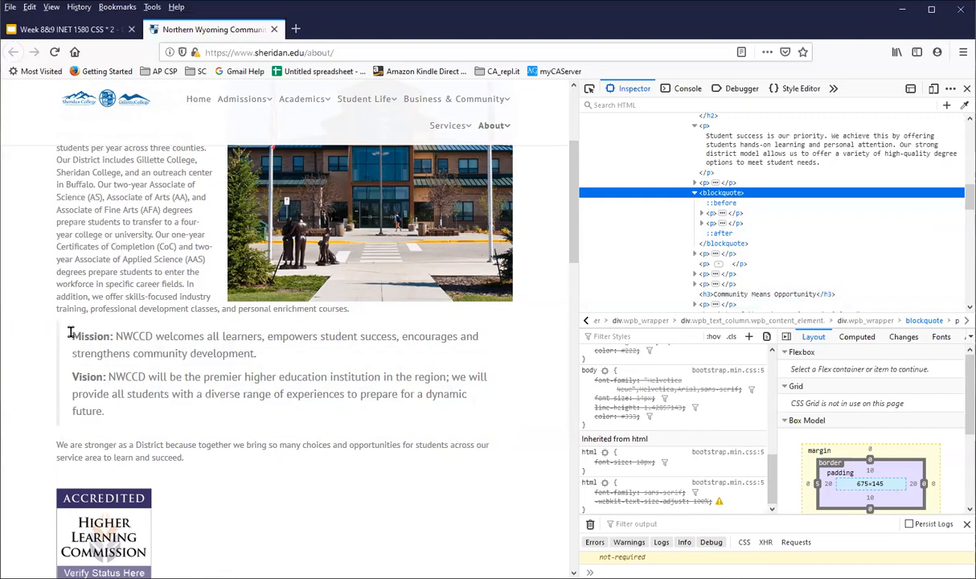
mouse_move(63, 382)
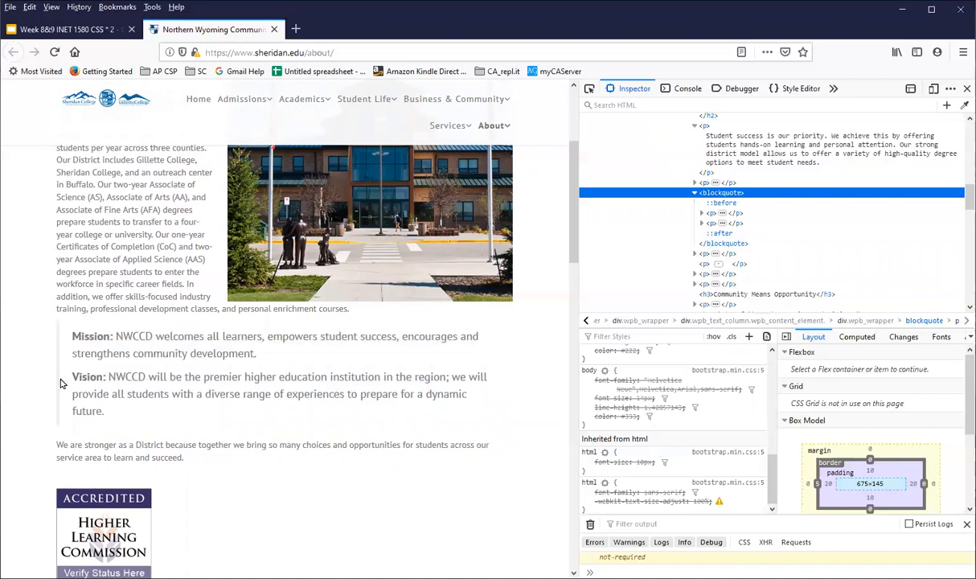
mouse_move(77, 349)
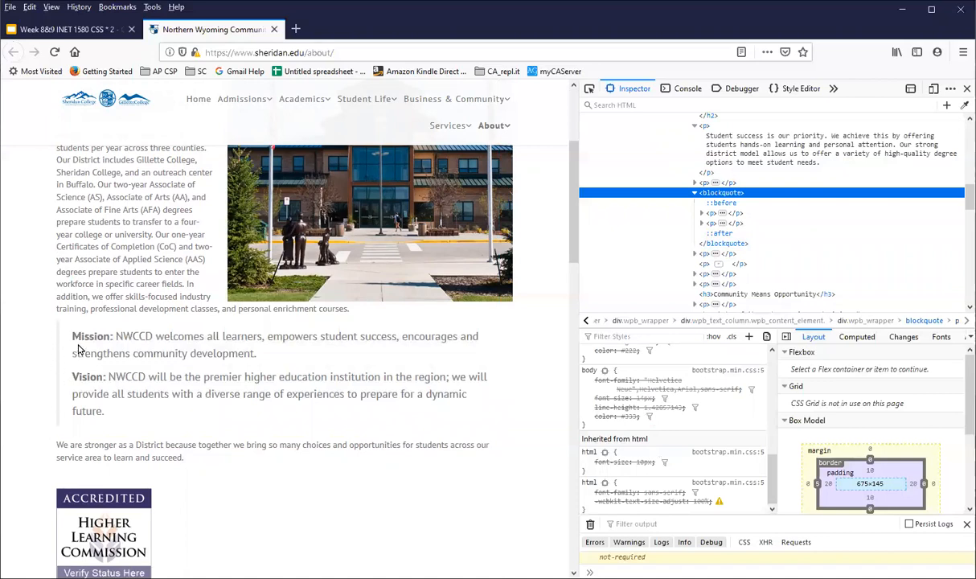
mouse_move(252, 386)
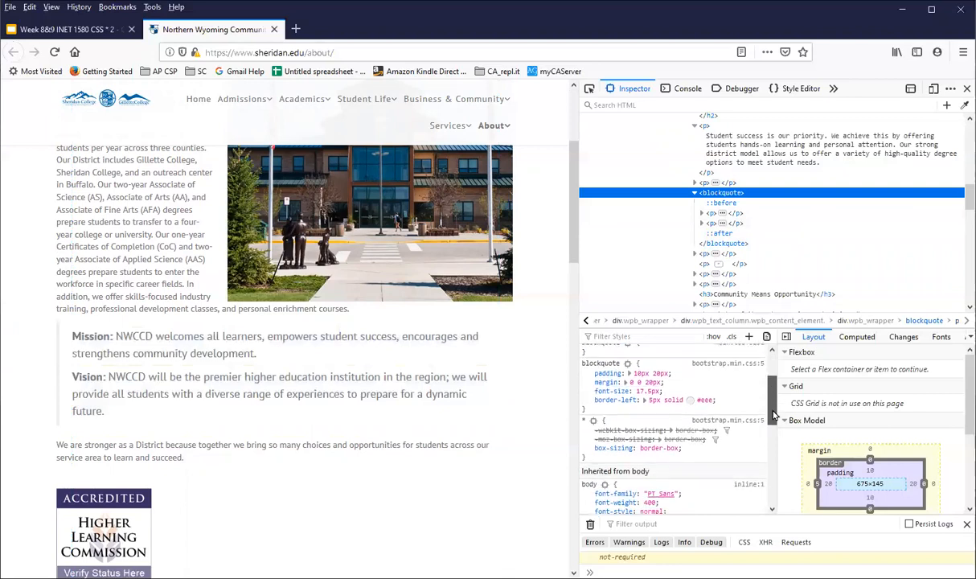
scroll("down", 3)
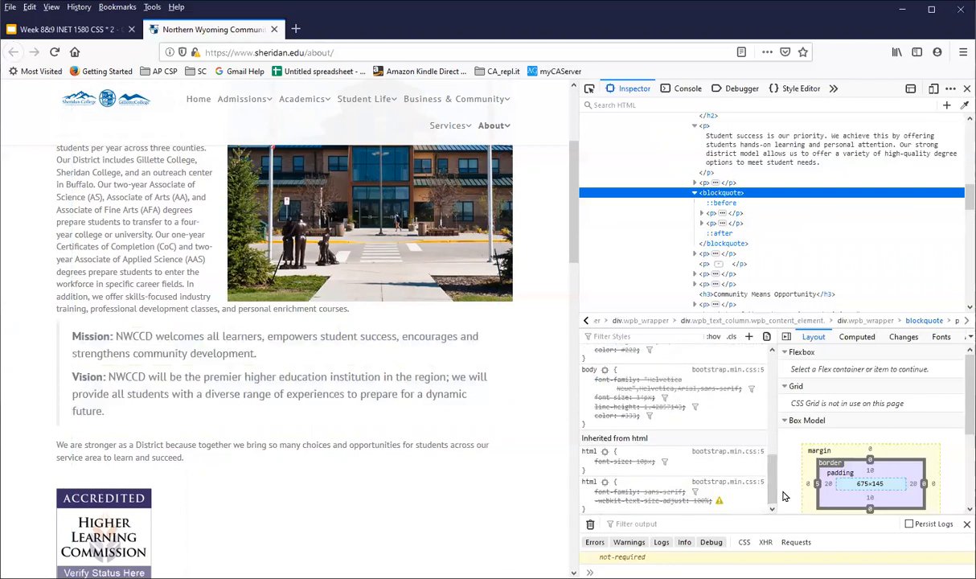
mouse_move(497, 197)
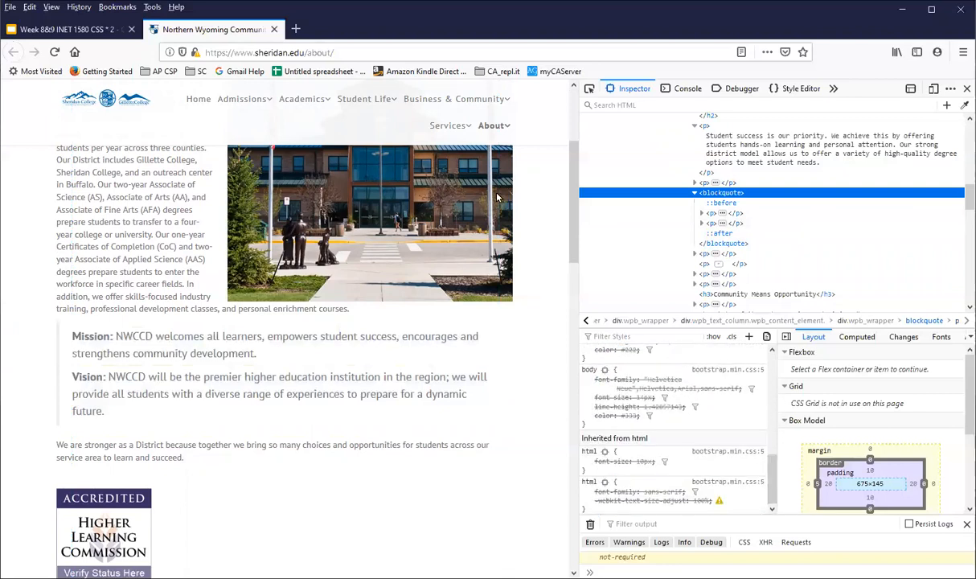